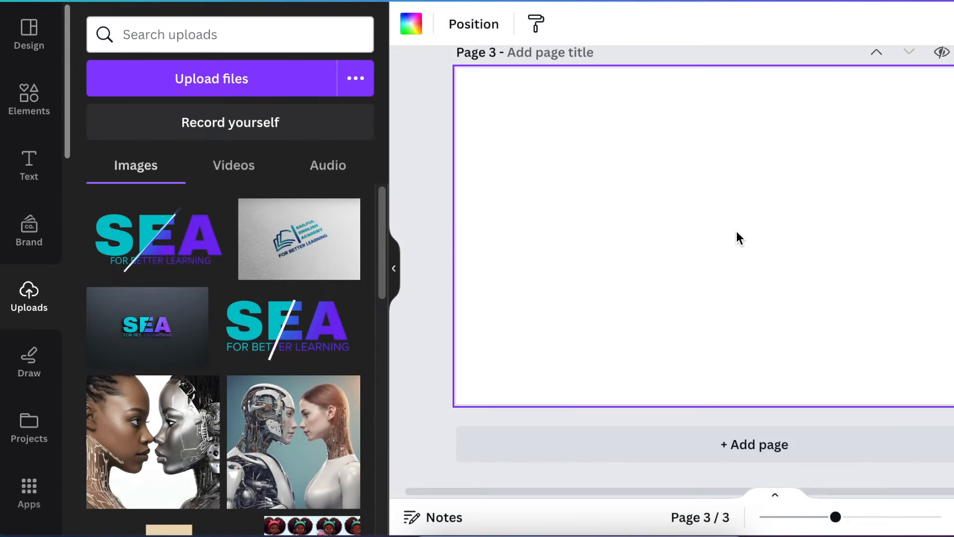
# Add a line from Elements and give it rounded ends at weight 15.
pyautogui.click(29, 101)
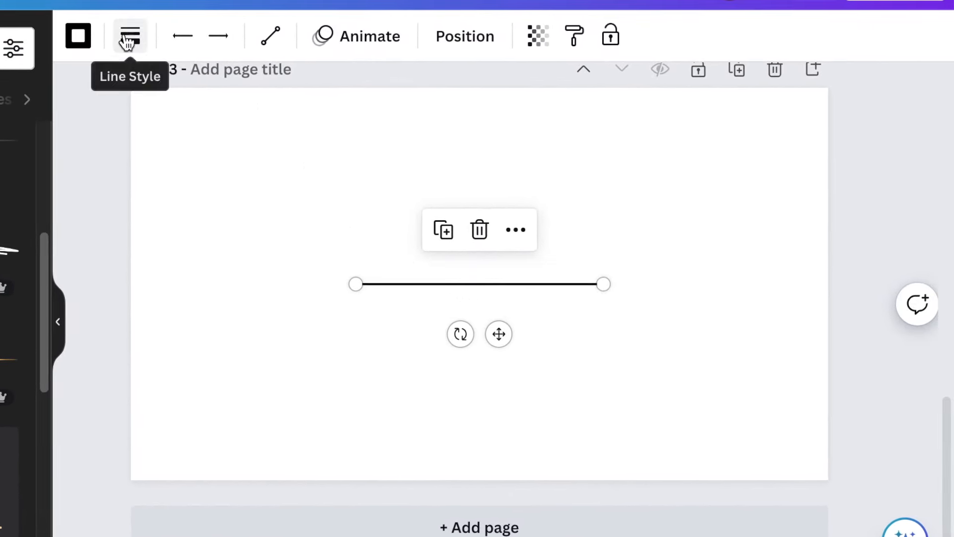
pyautogui.click(129, 36)
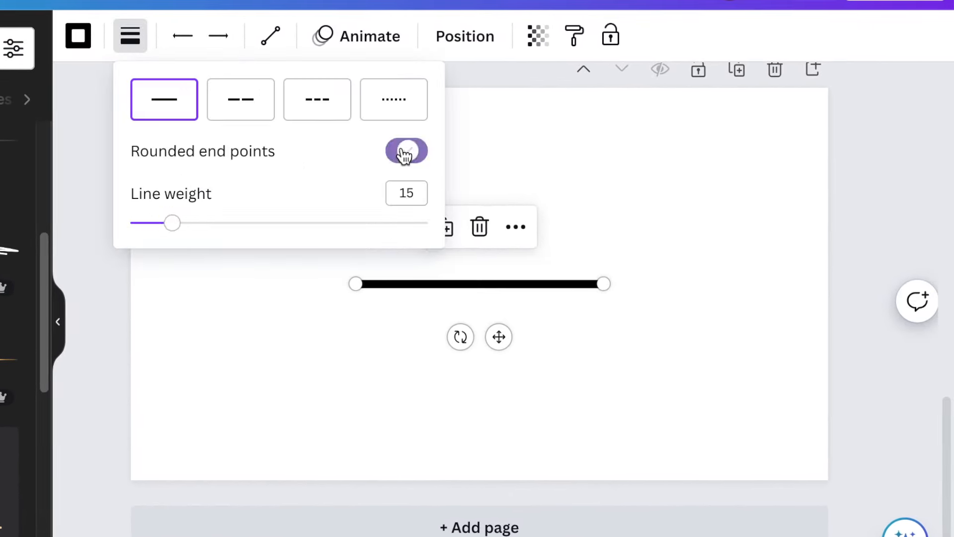
pyautogui.click(406, 151)
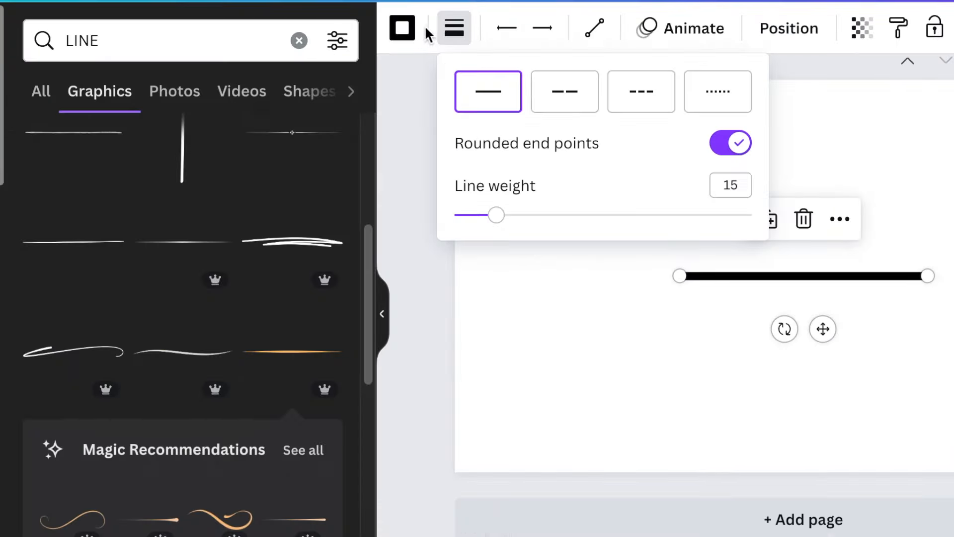
# Colour the line with the light-to-dark blue gradient.
pyautogui.click(401, 28)
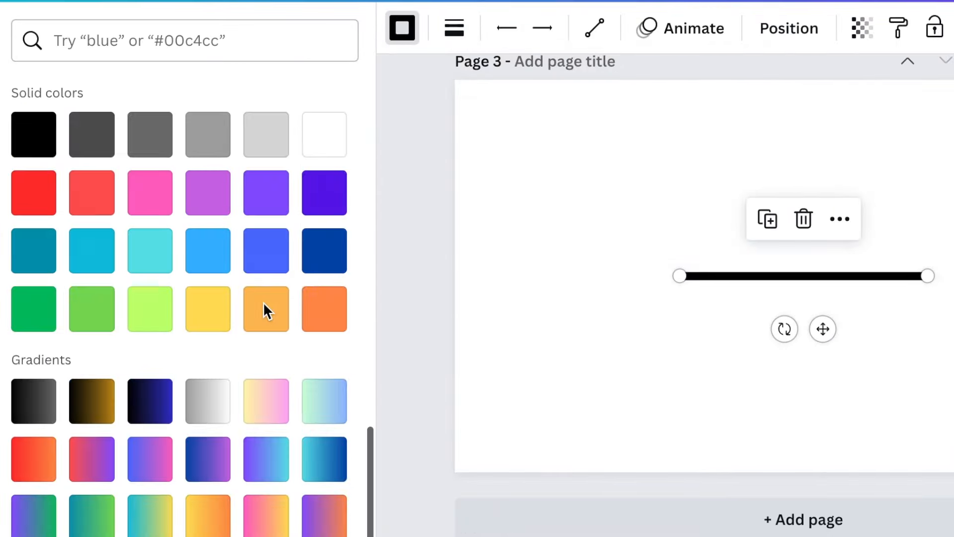
pyautogui.click(324, 459)
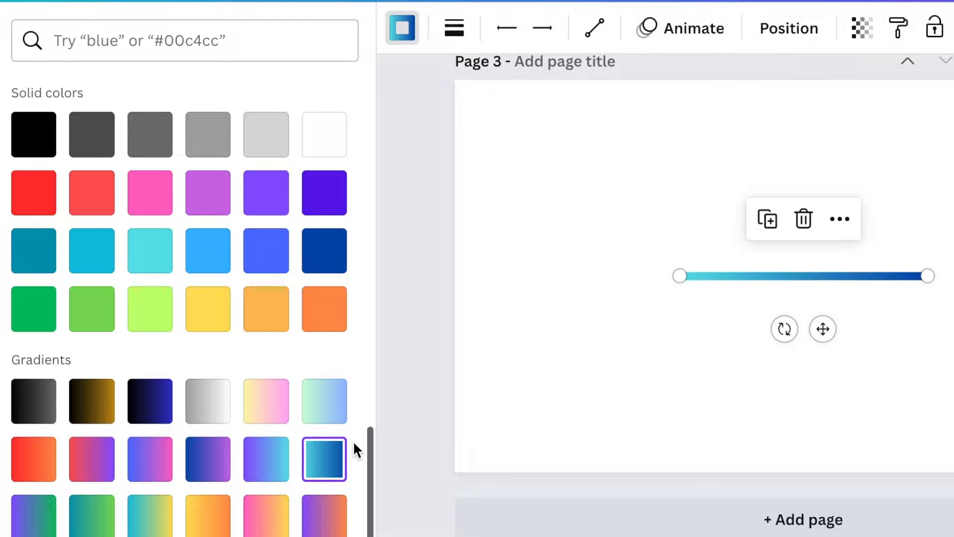
pyautogui.moveTo(706, 273)
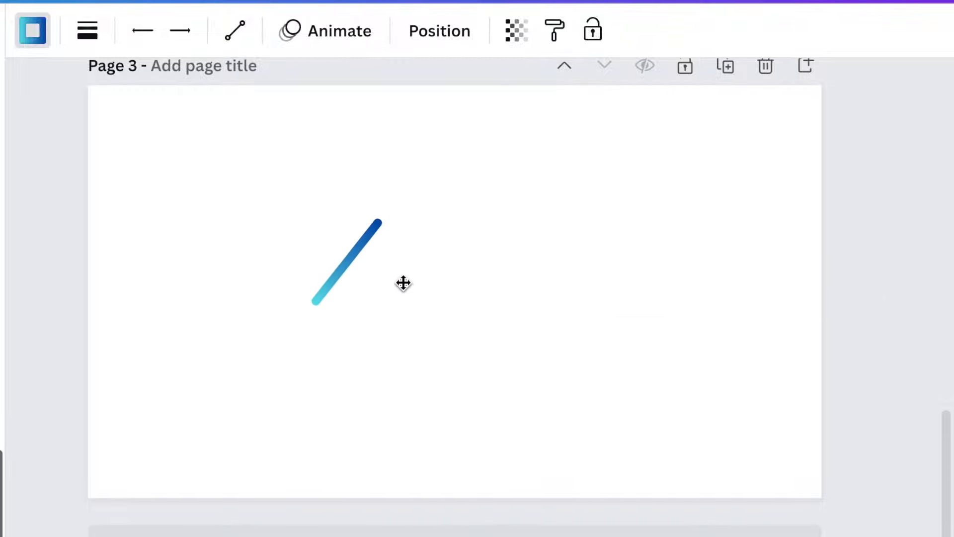
# Bend the gradient line into a peak and set its line type to Curved.
pyautogui.click(346, 261)
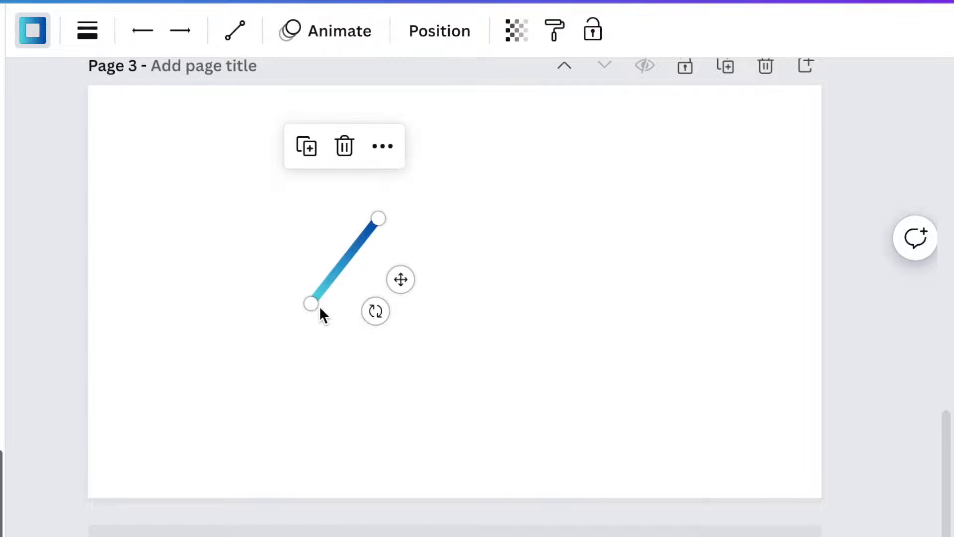
pyautogui.moveTo(305, 147)
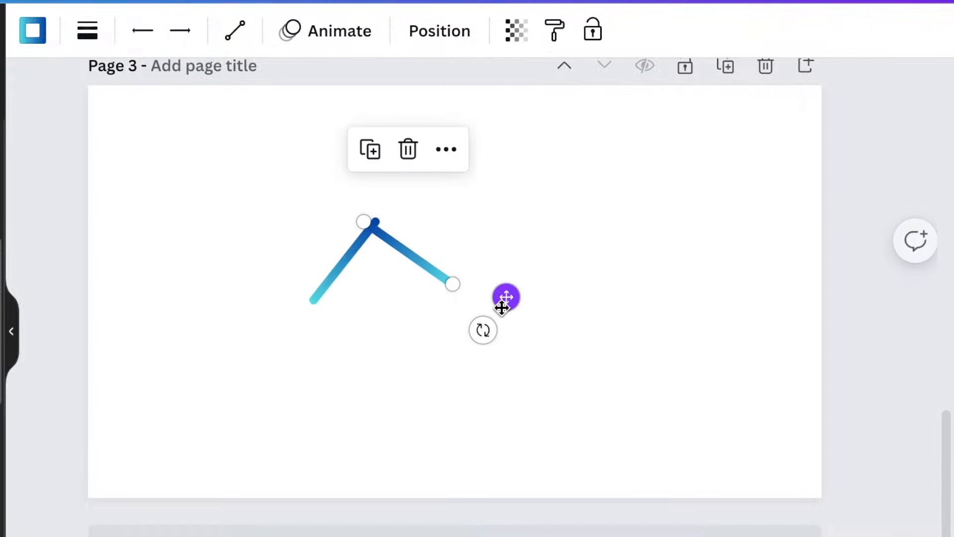
pyautogui.moveTo(392, 253)
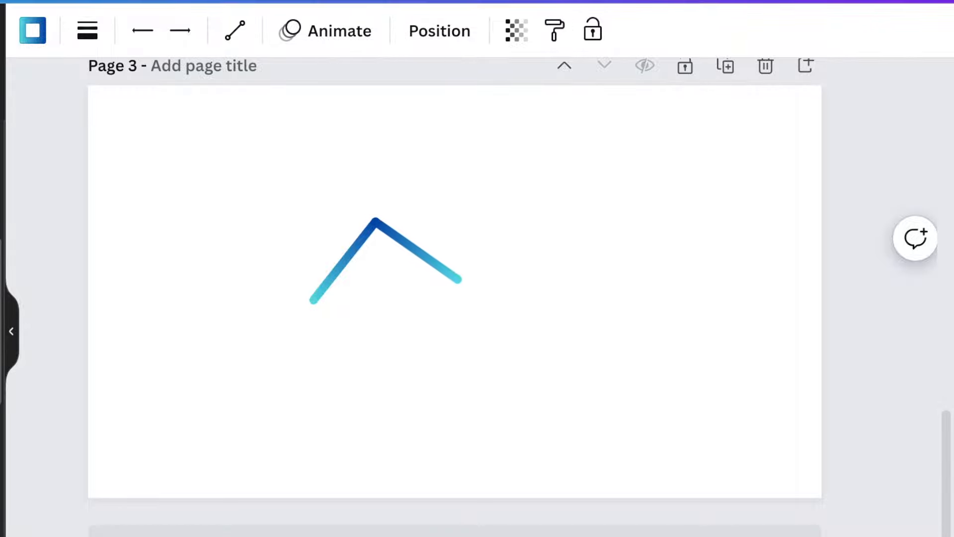
pyautogui.click(385, 255)
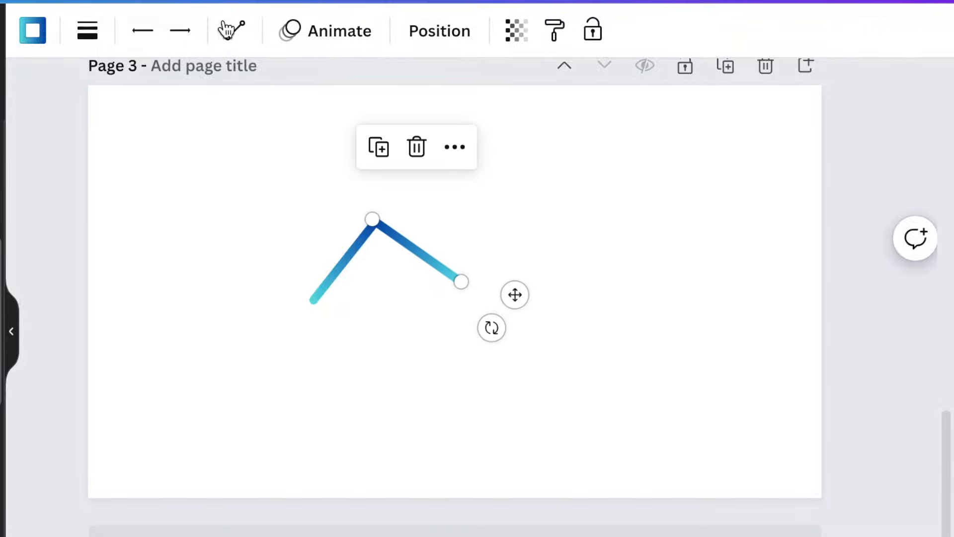
pyautogui.click(233, 31)
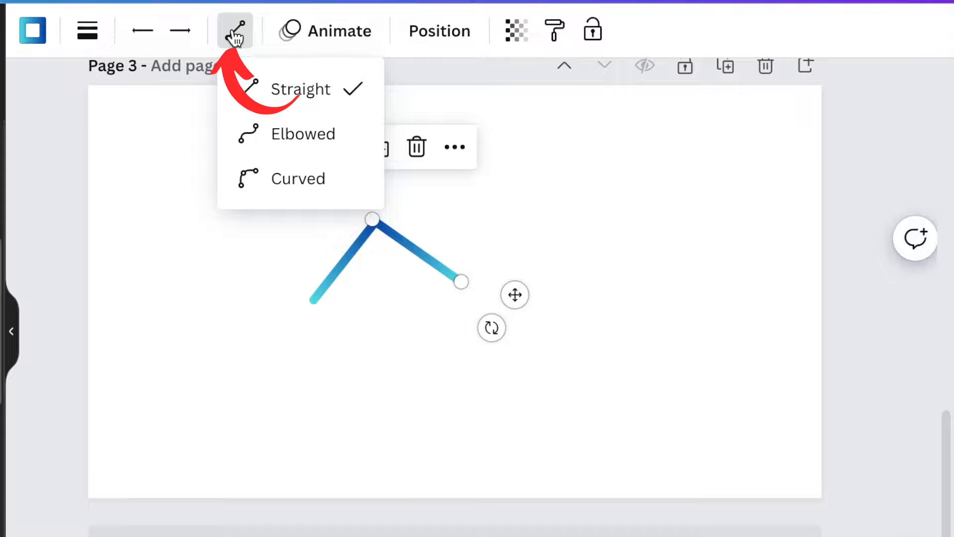
pyautogui.click(297, 178)
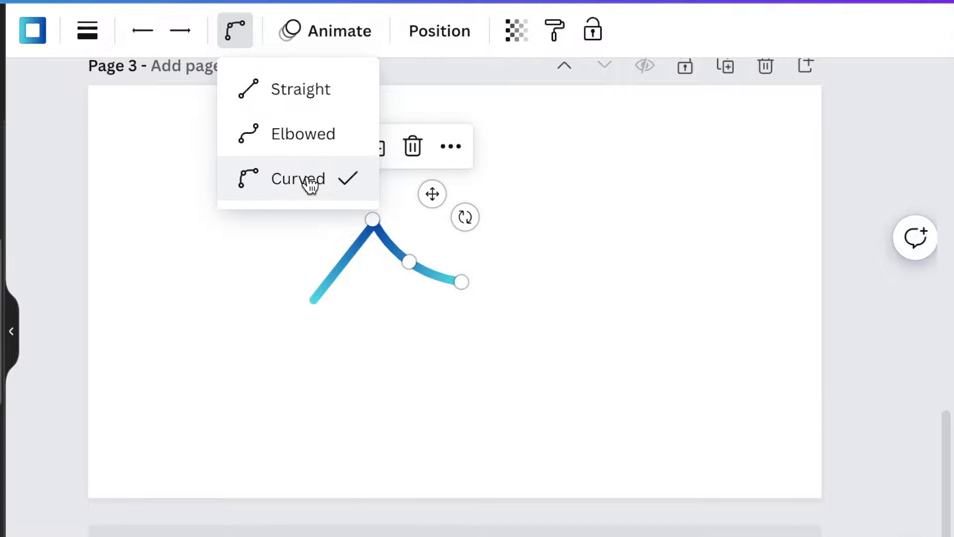
pyautogui.click(298, 178)
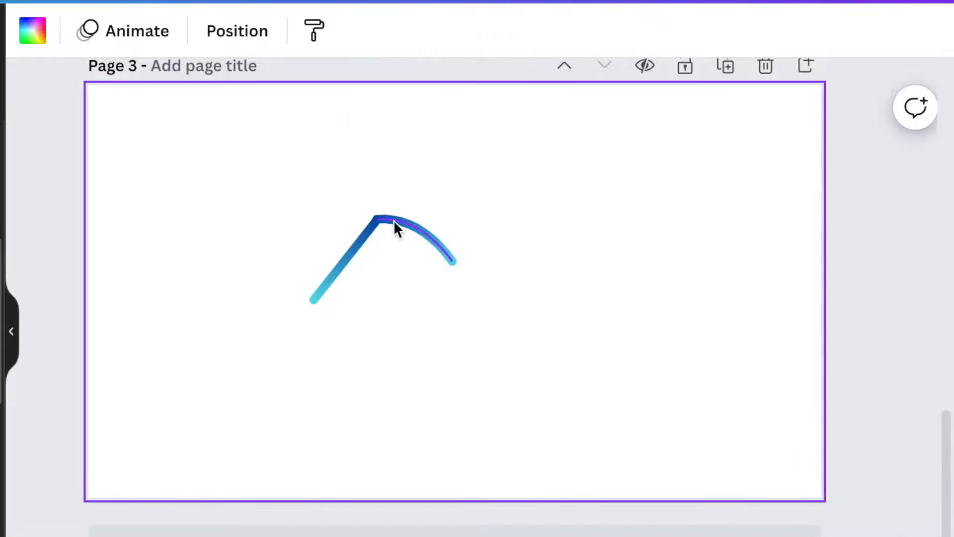
# Select the curved line and bring up its extra options for duplicating.
pyautogui.click(384, 229)
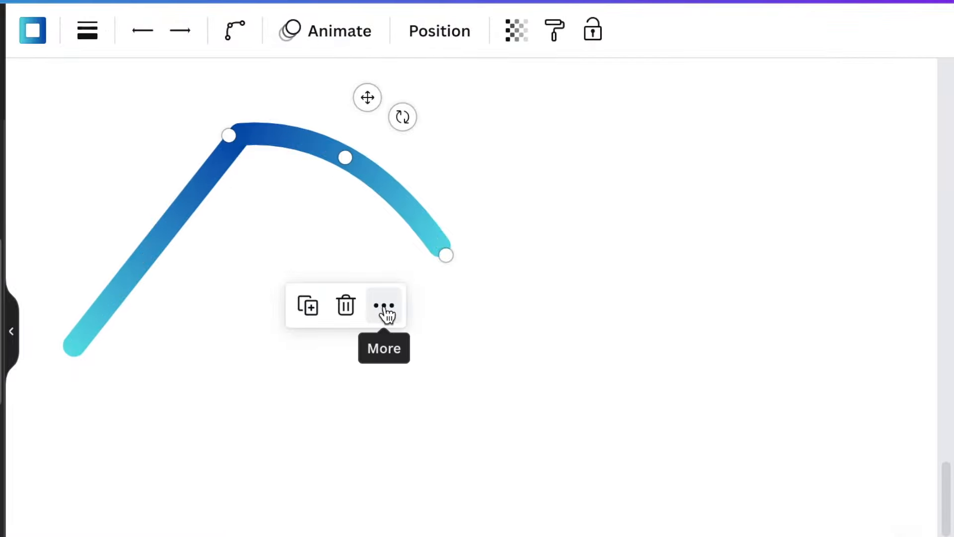
pyautogui.click(383, 305)
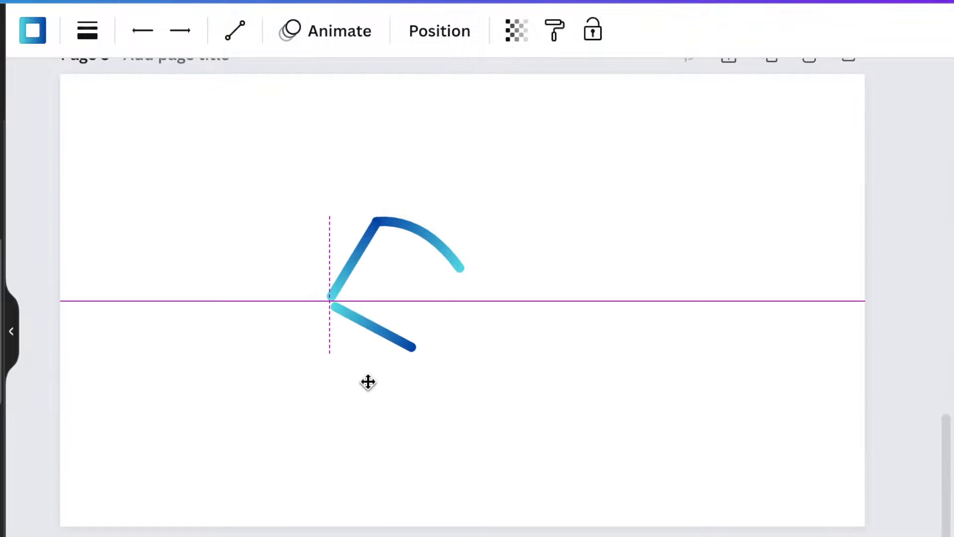
# Attach a second curved gradient stroke at the left point to form a sail shape.
pyautogui.click(363, 385)
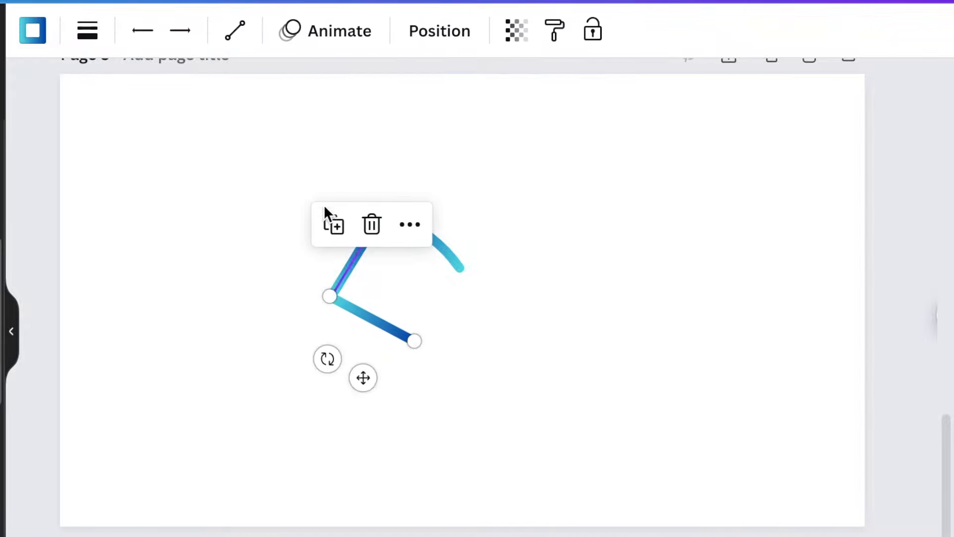
pyautogui.click(234, 30)
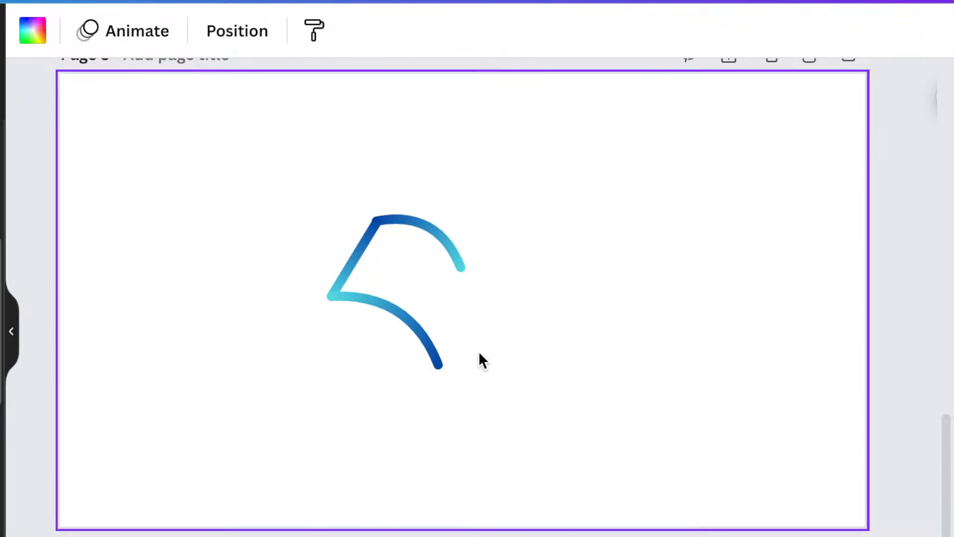
pyautogui.moveTo(253, 348)
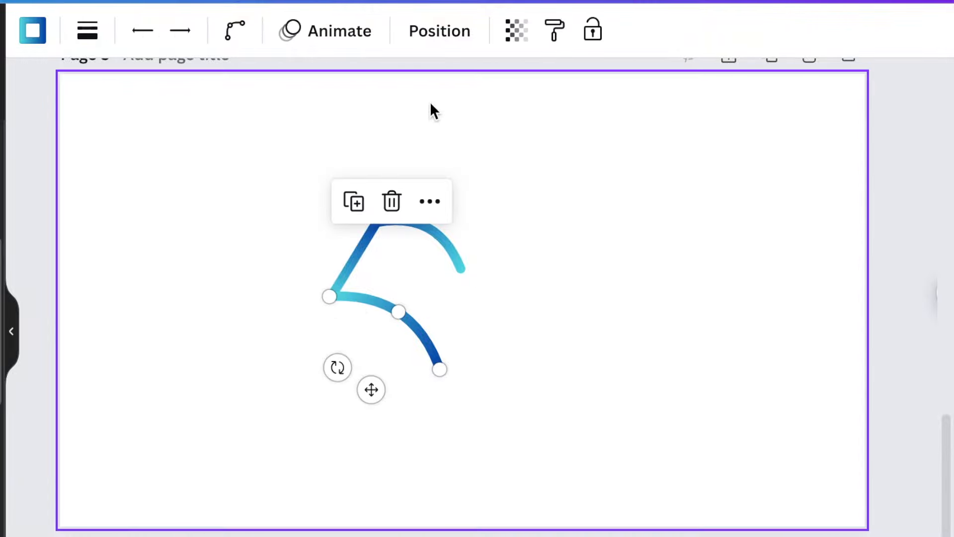
pyautogui.click(572, 451)
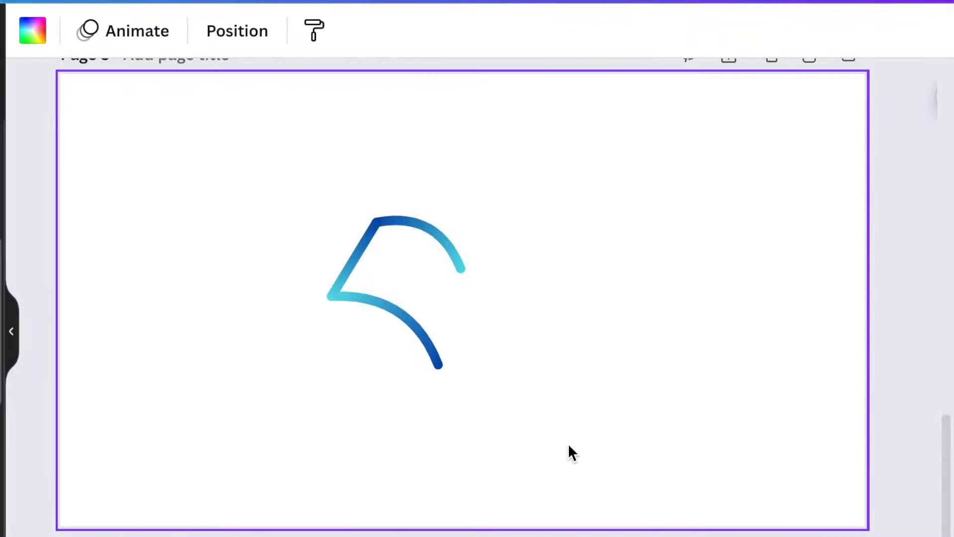
# Group the two strokes into a single sail shape.
pyautogui.click(395, 286)
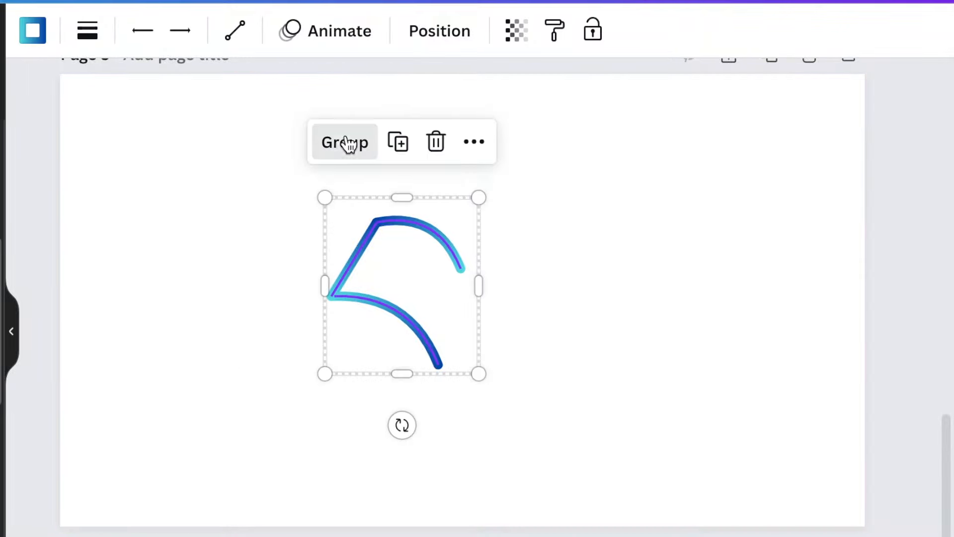
pyautogui.click(344, 142)
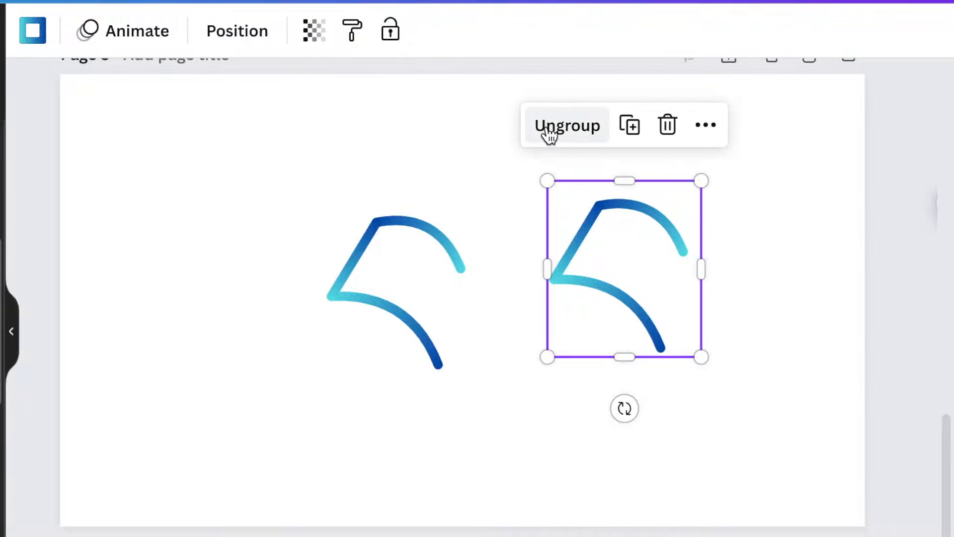
pyautogui.click(567, 125)
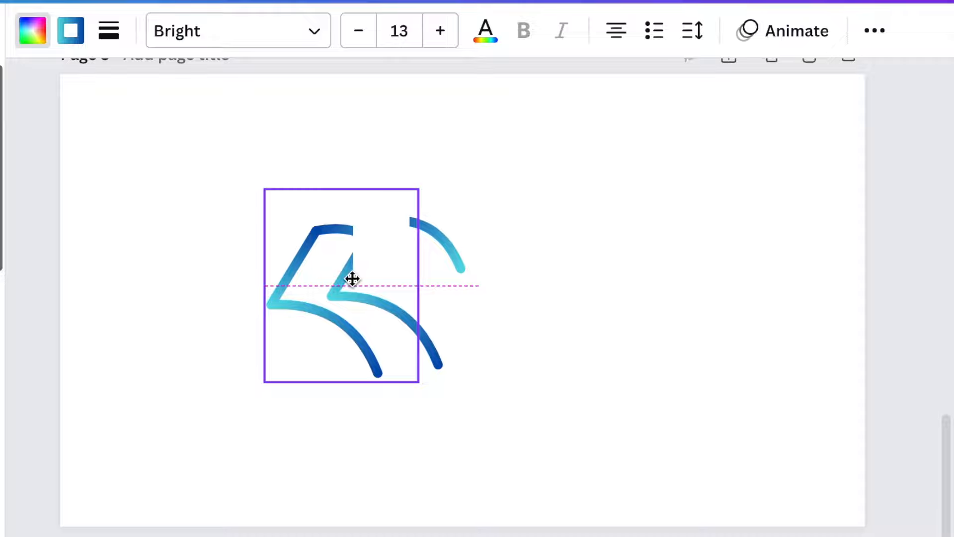
# Place a duplicated sail shape overlapping the original to its left.
pyautogui.click(341, 284)
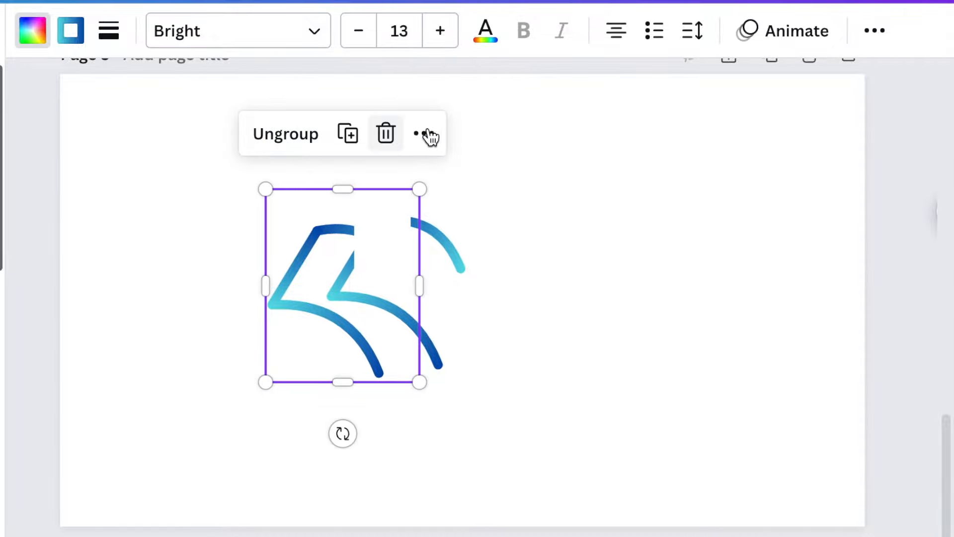
pyautogui.click(428, 132)
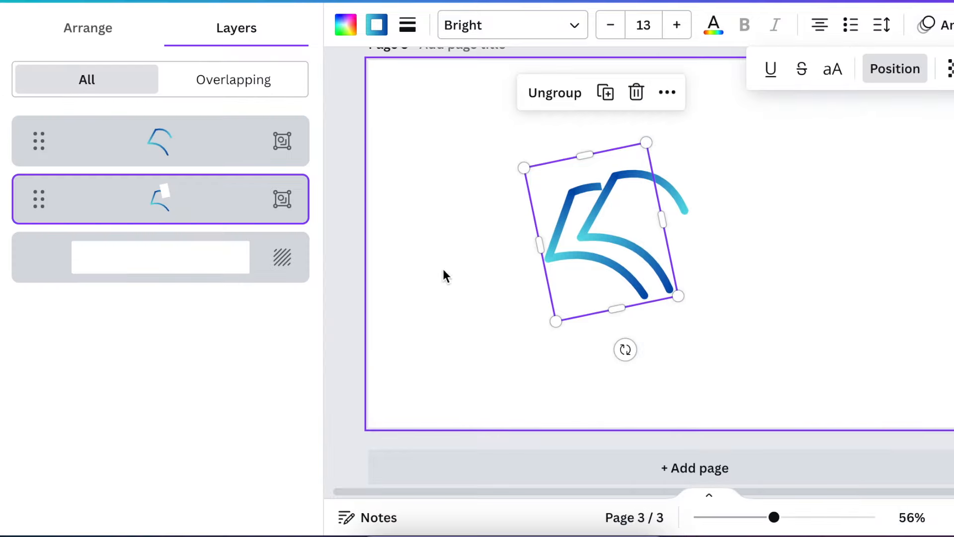
pyautogui.moveTo(281, 199)
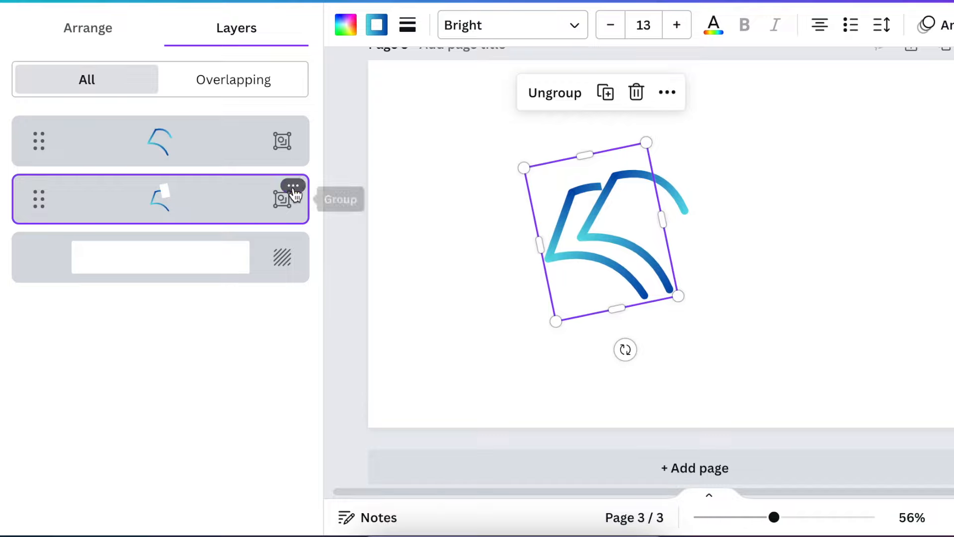
# Ungroup the book graphic via Layers and fan its strokes into a three-page open book.
pyautogui.click(292, 186)
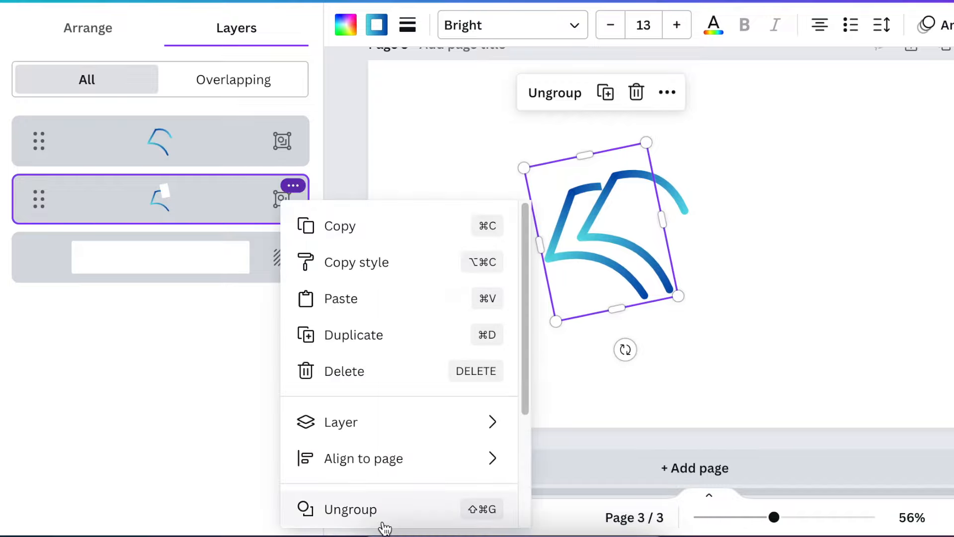
pyautogui.click(351, 509)
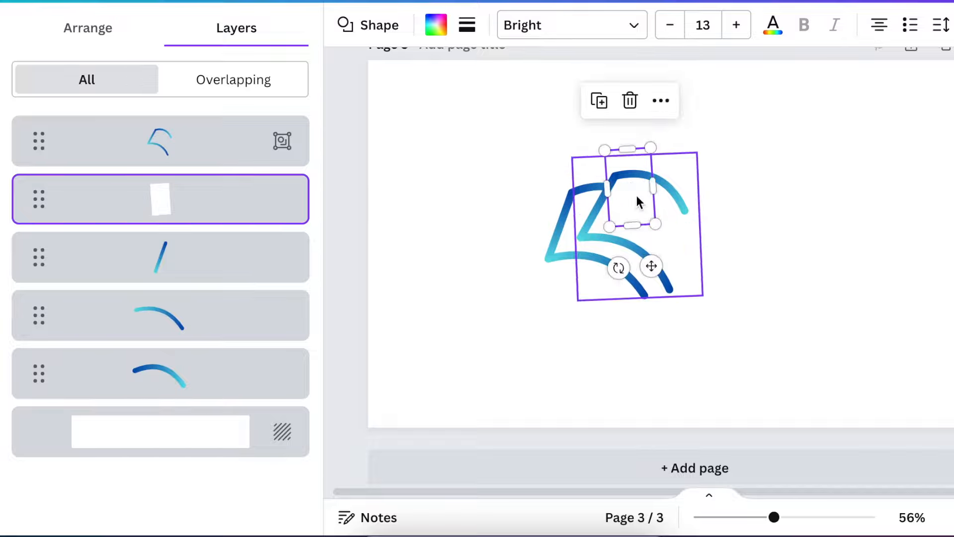
pyautogui.click(160, 430)
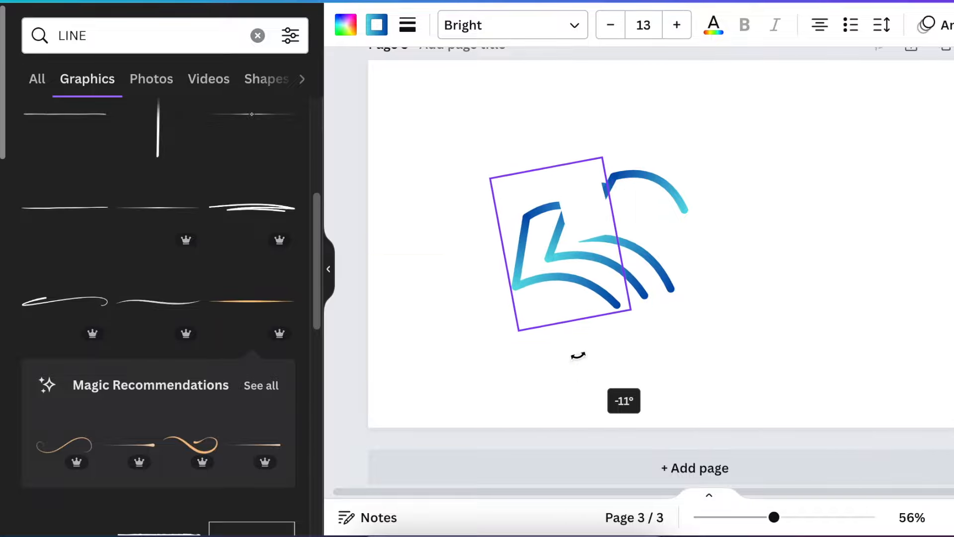
pyautogui.rightClick(565, 243)
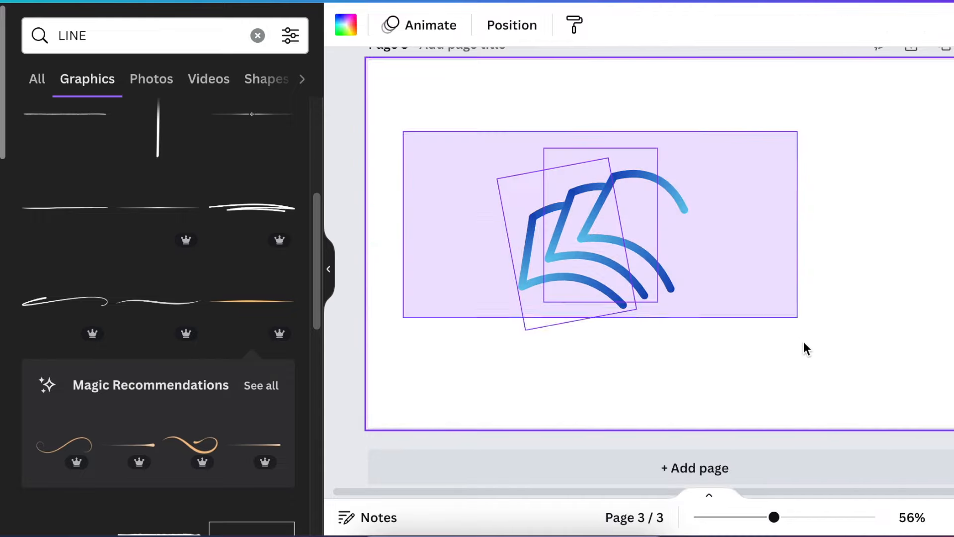
# Group all the book pieces into one logo graphic and lock it in place.
pyautogui.click(599, 223)
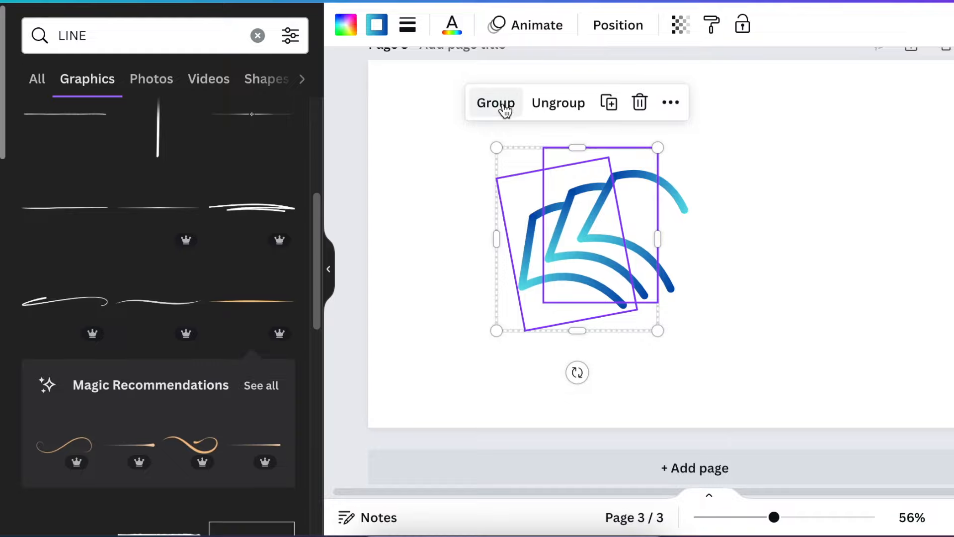
pyautogui.click(495, 102)
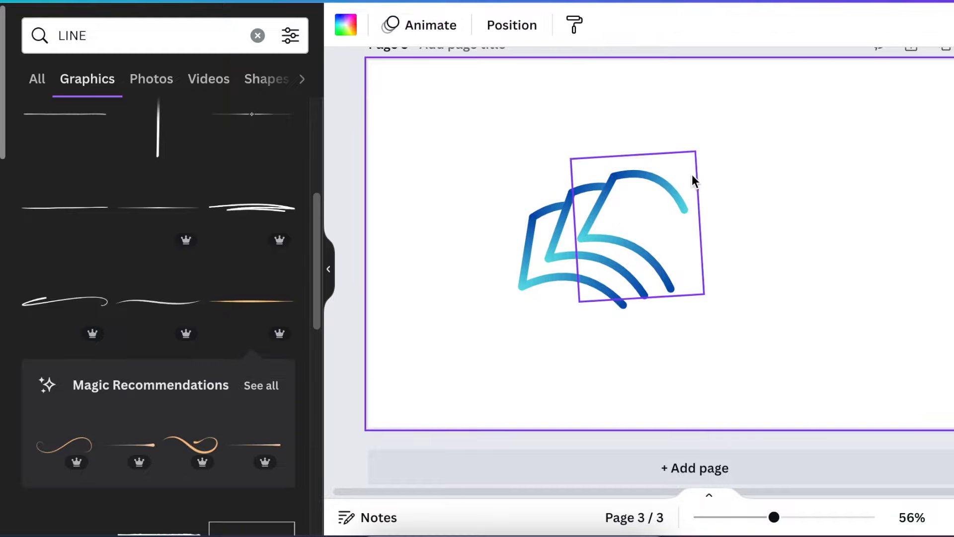
pyautogui.click(425, 25)
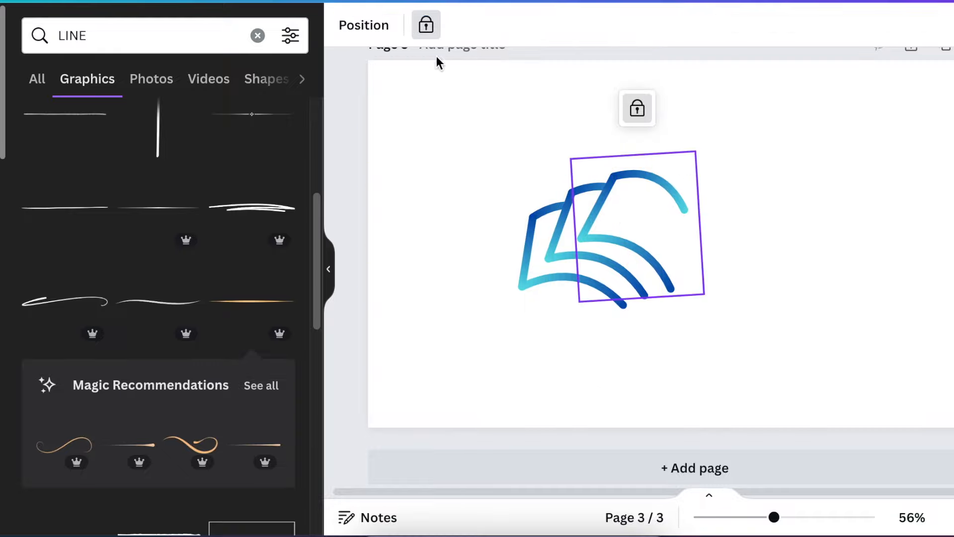
pyautogui.click(608, 225)
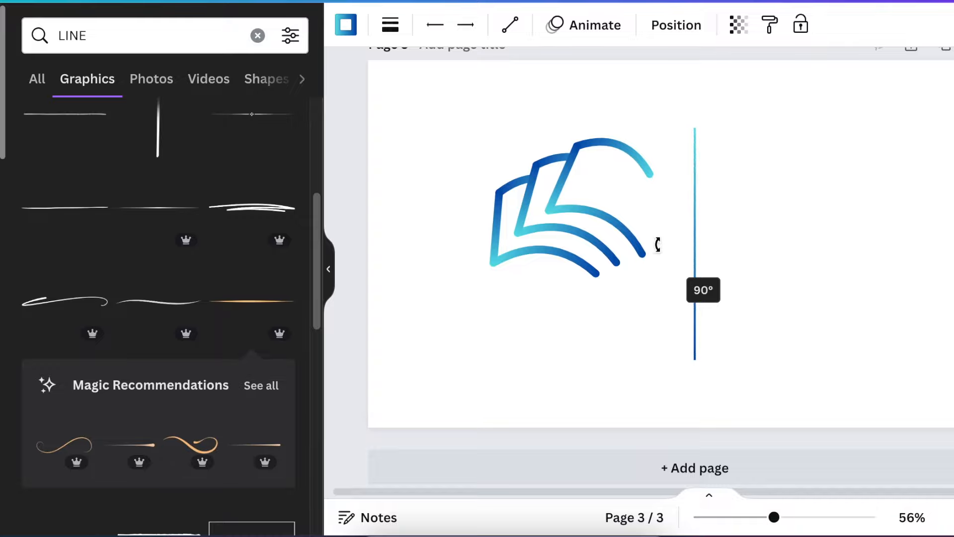
# Give the vertical divider line rounded end points and a heavier weight.
pyautogui.click(389, 24)
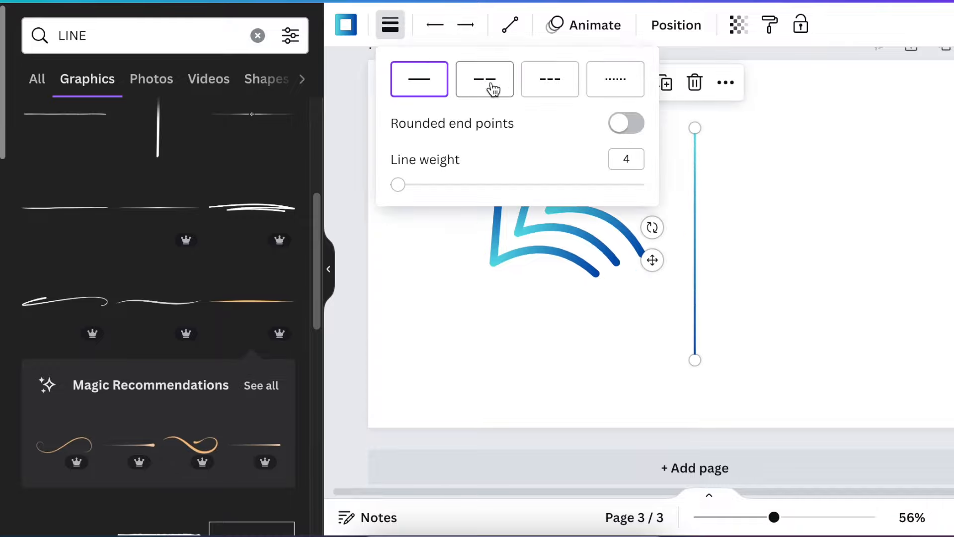
pyautogui.click(626, 123)
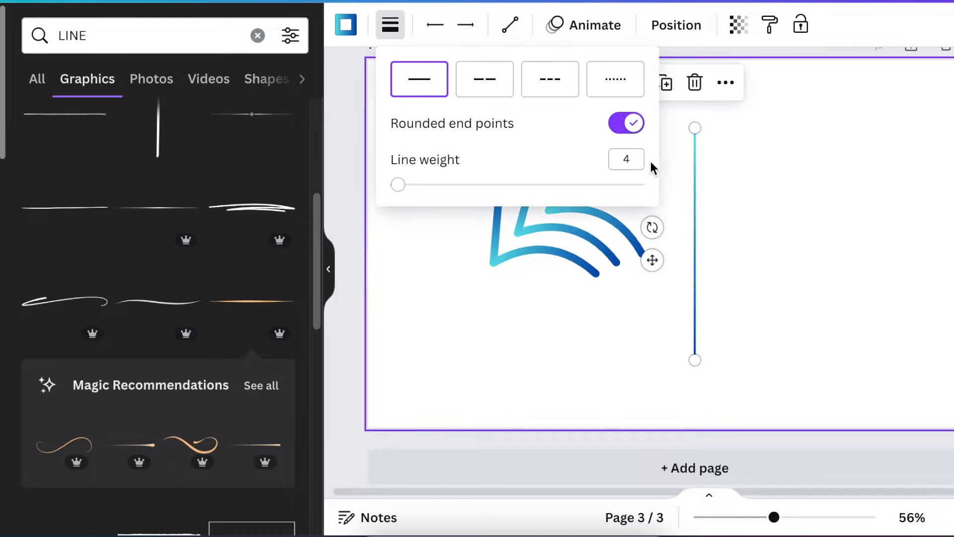
pyautogui.moveTo(398, 185); pyautogui.dragTo(449, 185)
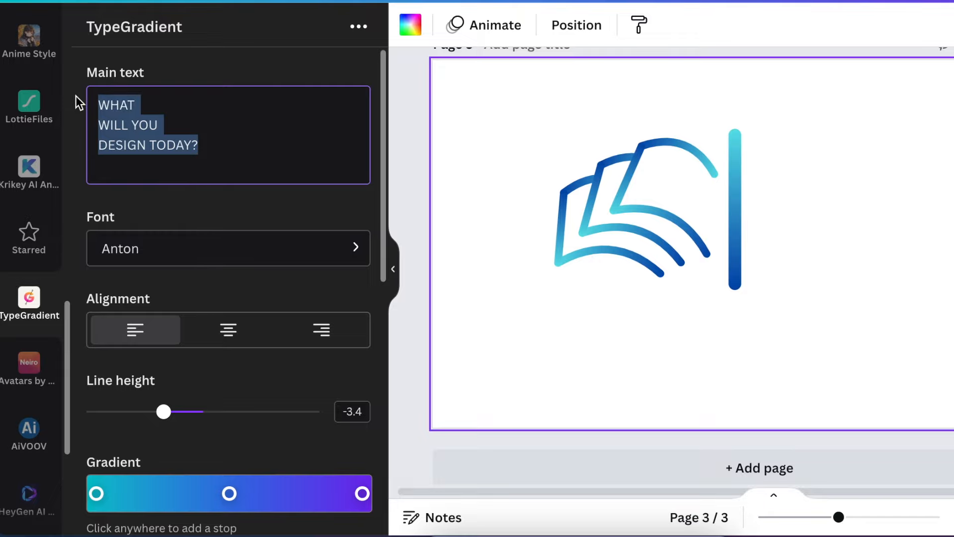
# Enter SAILFUL ENGLISH ACADEMY in TypeGradient and choose the Archivo Black font.
pyautogui.write('SAILFUL')
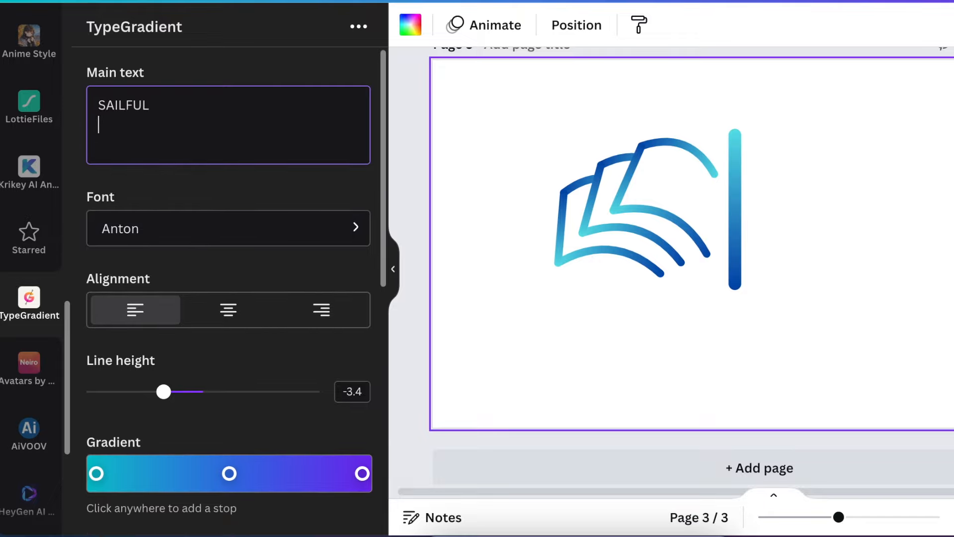
pyautogui.write('ENGLISH')
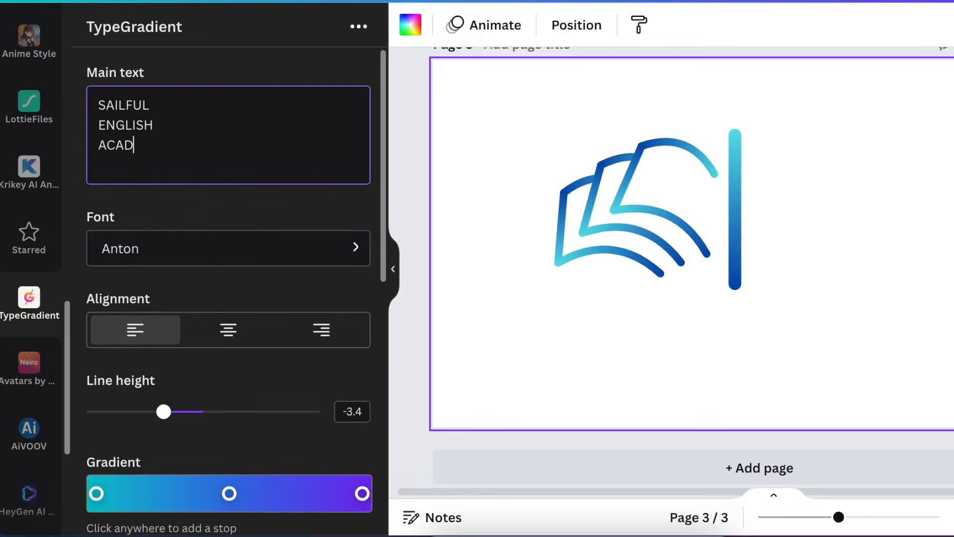
pyautogui.click(229, 248)
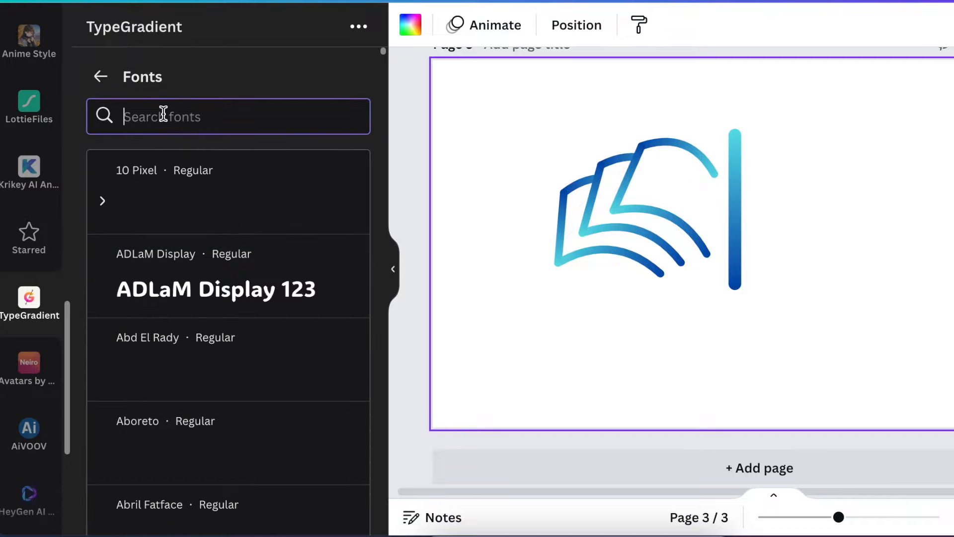
pyautogui.write('ARCHIVO')
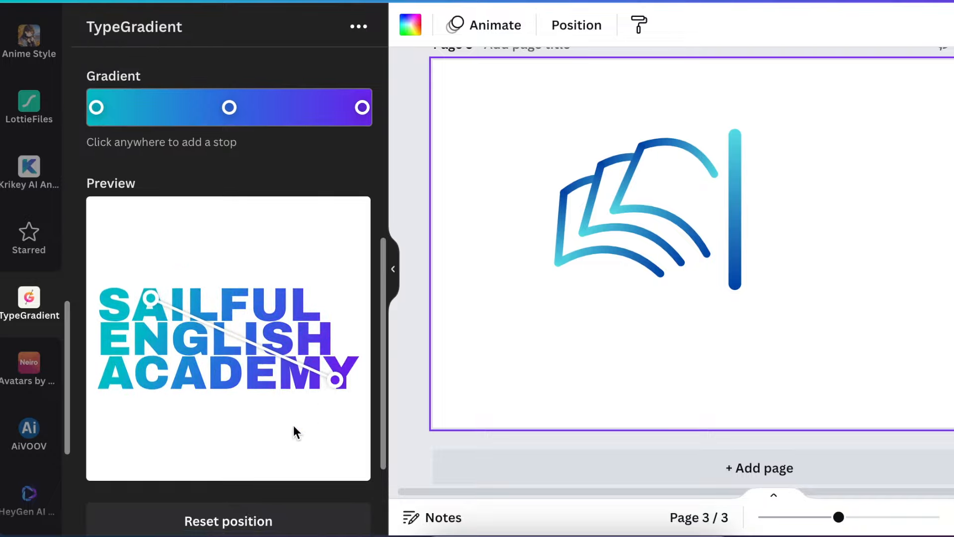
pyautogui.click(361, 107)
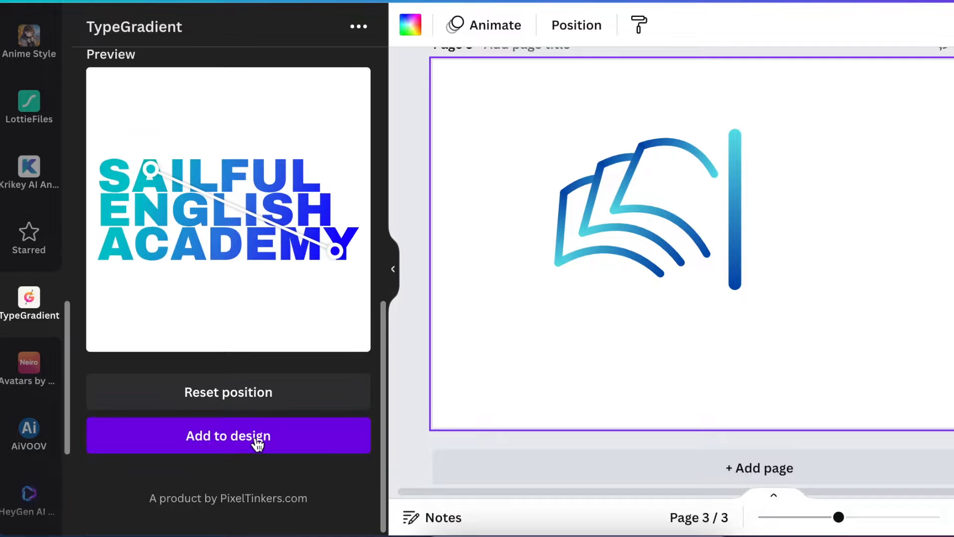
# Add the gradient academy name to the design beside the divider.
pyautogui.click(227, 435)
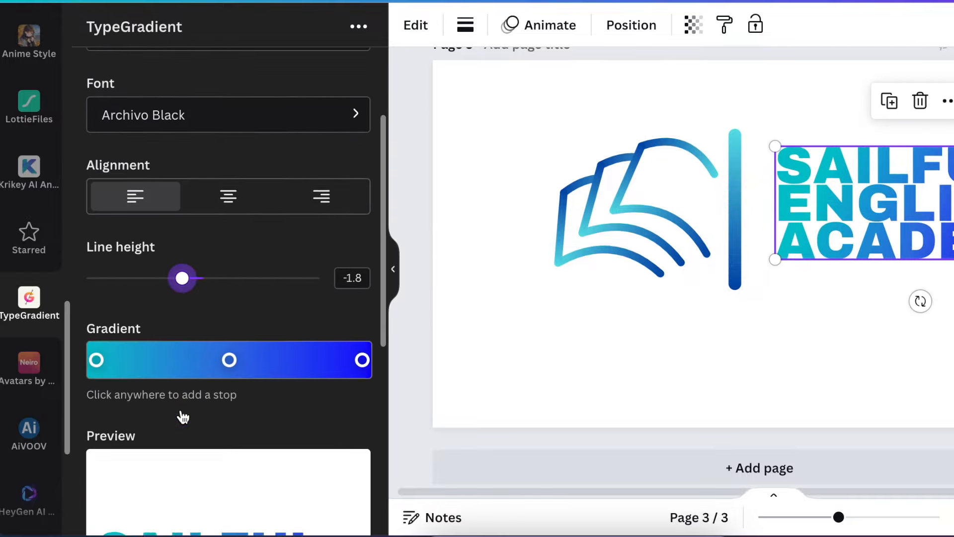
pyautogui.scroll(-3)
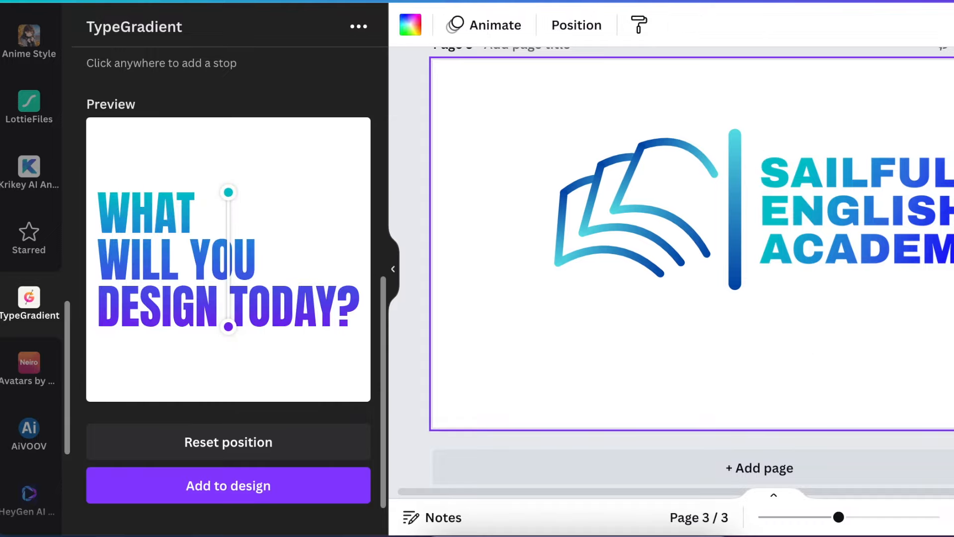
pyautogui.moveTo(588, 358)
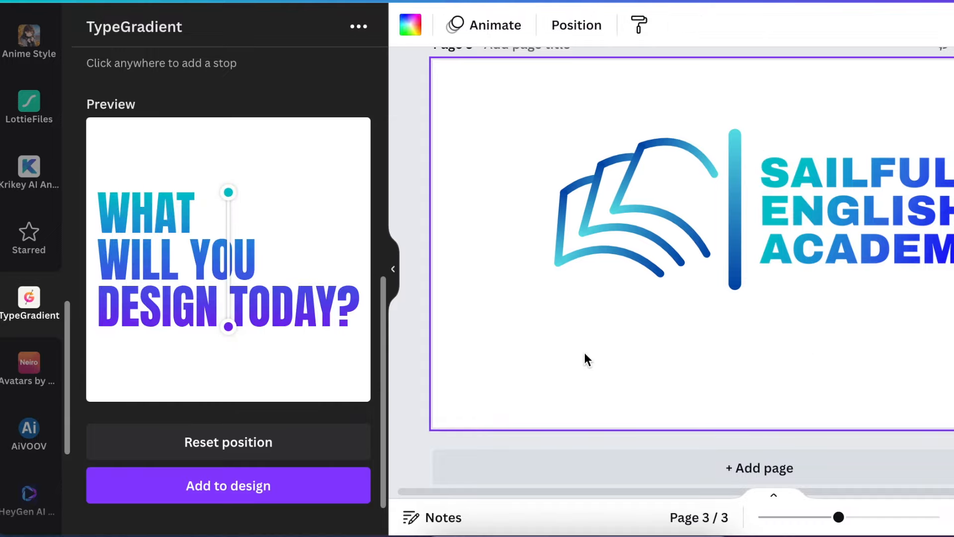
# Add the teal slogan FOR BETTER LEARNING beneath the logo and name.
pyautogui.click(736, 315)
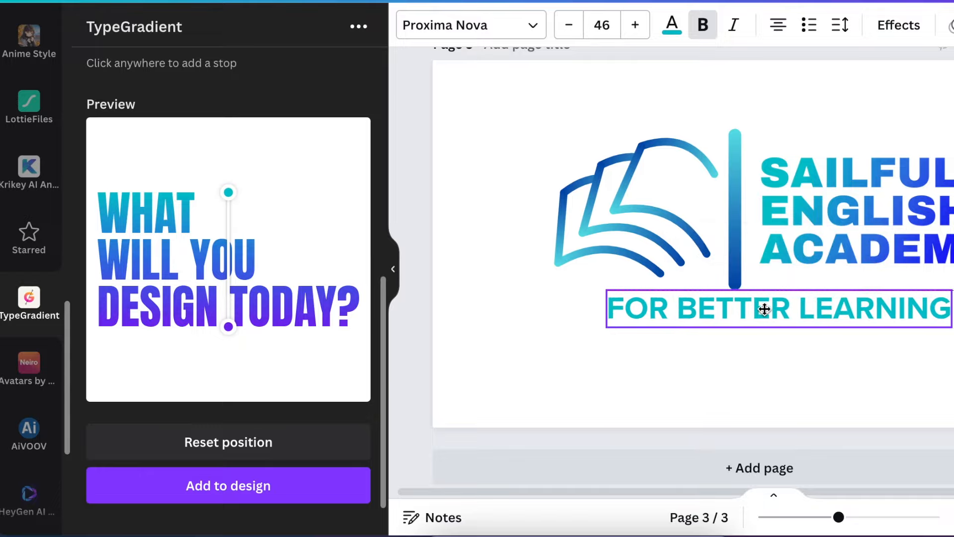
pyautogui.click(614, 286)
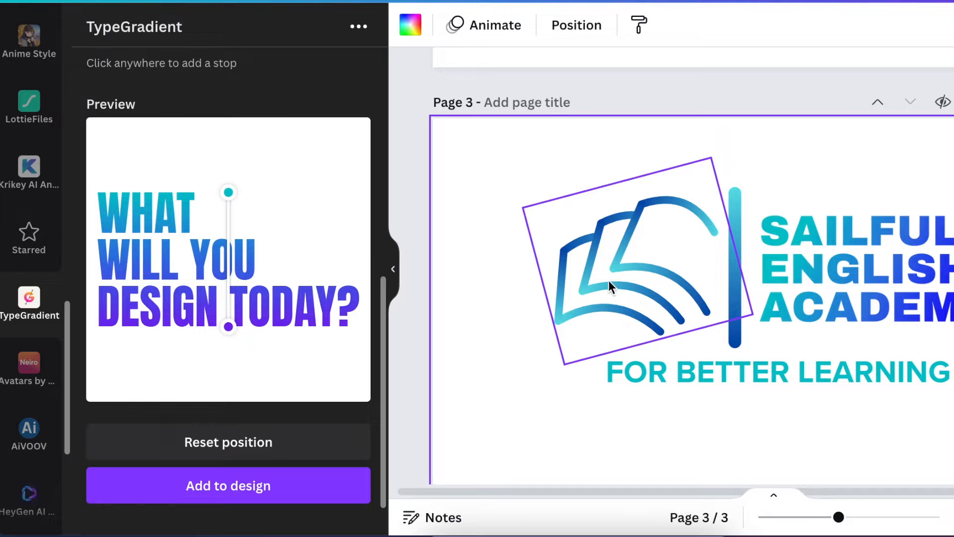
pyautogui.scroll(-3)
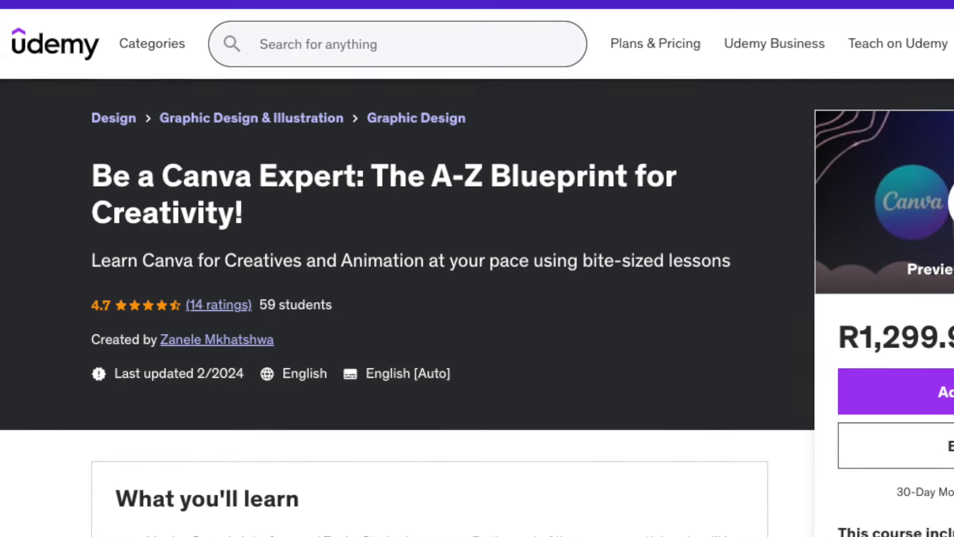
# Scroll the Udemy course page to the Logo Design section with its 11 lectures.
pyautogui.scroll(-3)
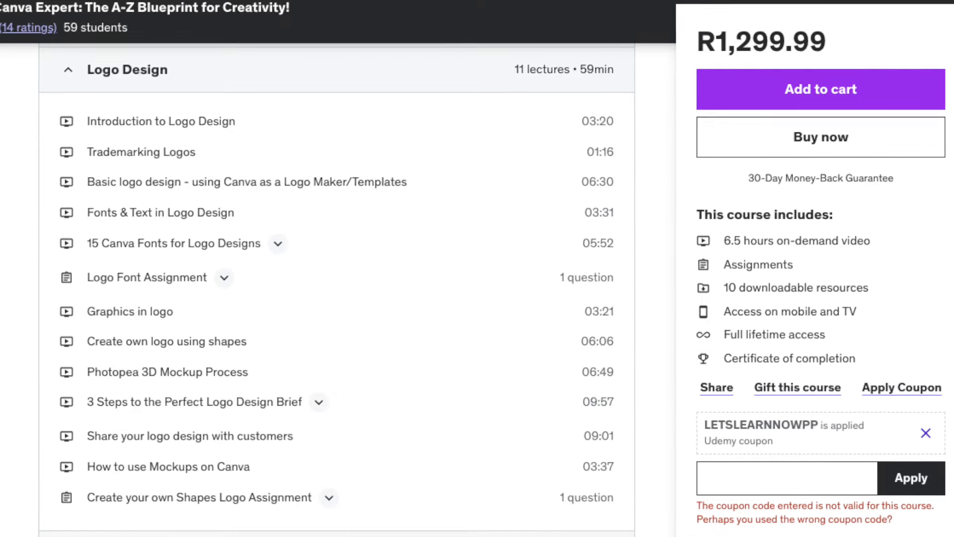
pyautogui.scroll(3)
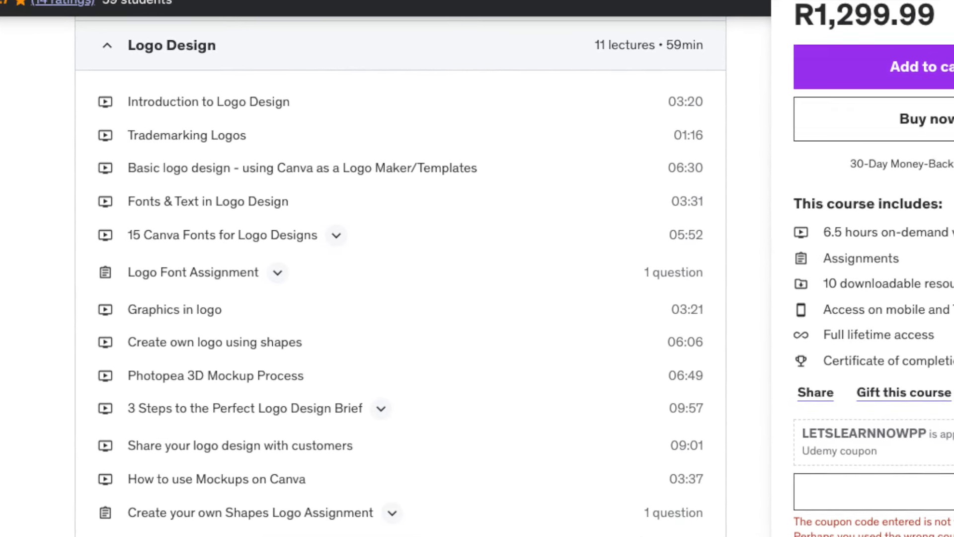
pyautogui.scroll(3)
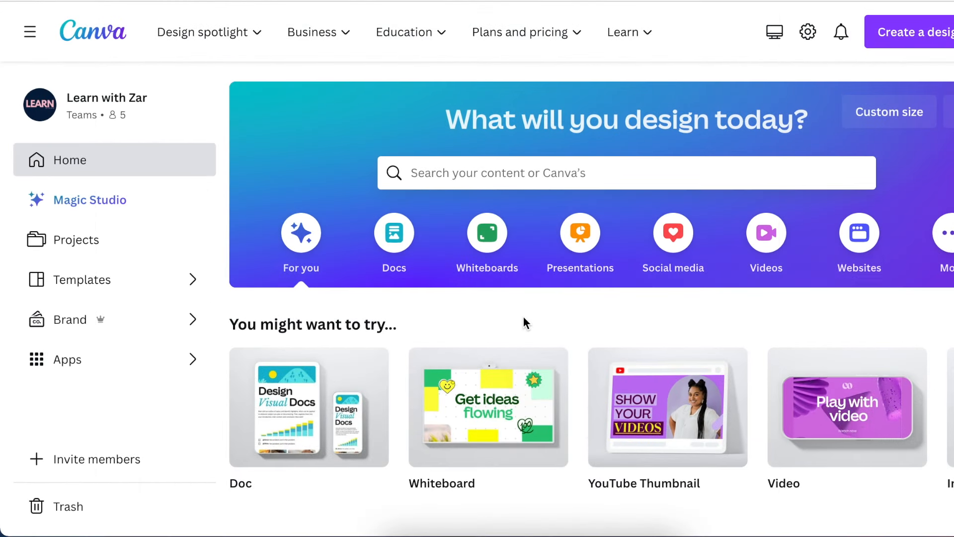
pyautogui.moveTo(120, 353)
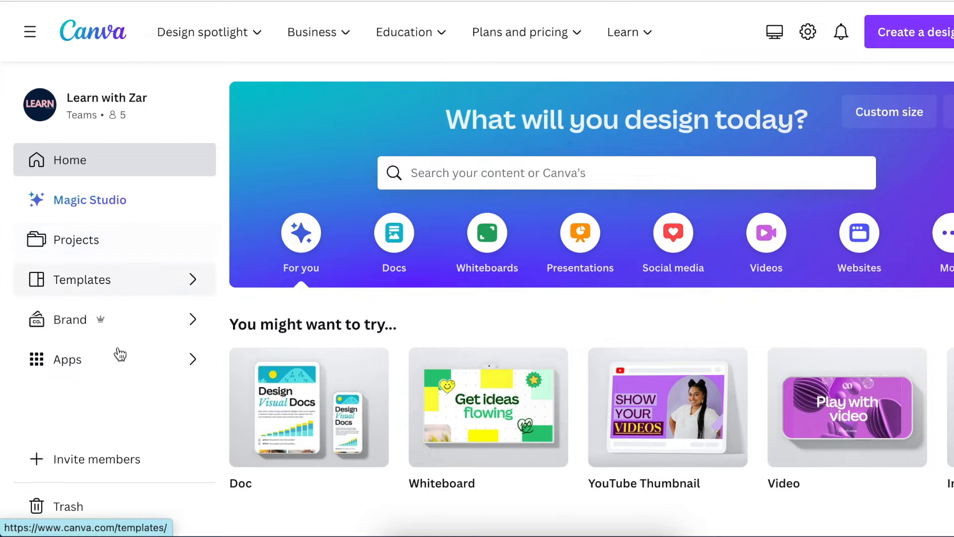
pyautogui.moveTo(111, 368)
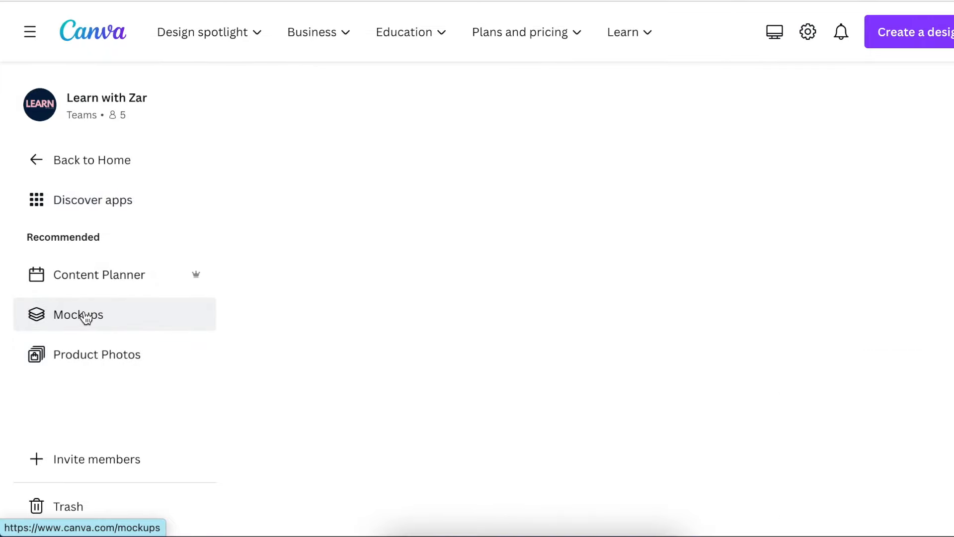
# Browse Mockups > Apparel > T-shirts to the woman-in-armchair white T-shirt mockup.
pyautogui.click(78, 314)
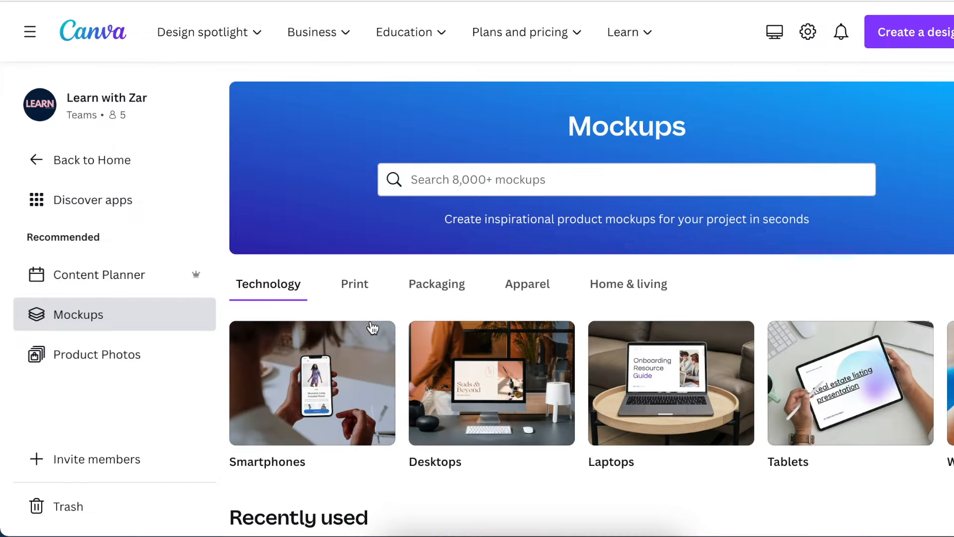
pyautogui.moveTo(481, 289)
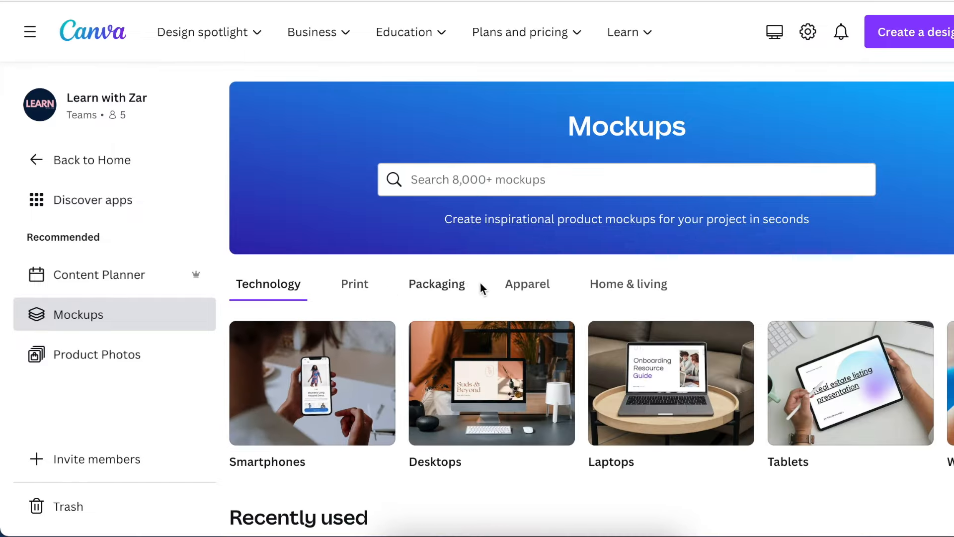
pyautogui.click(527, 283)
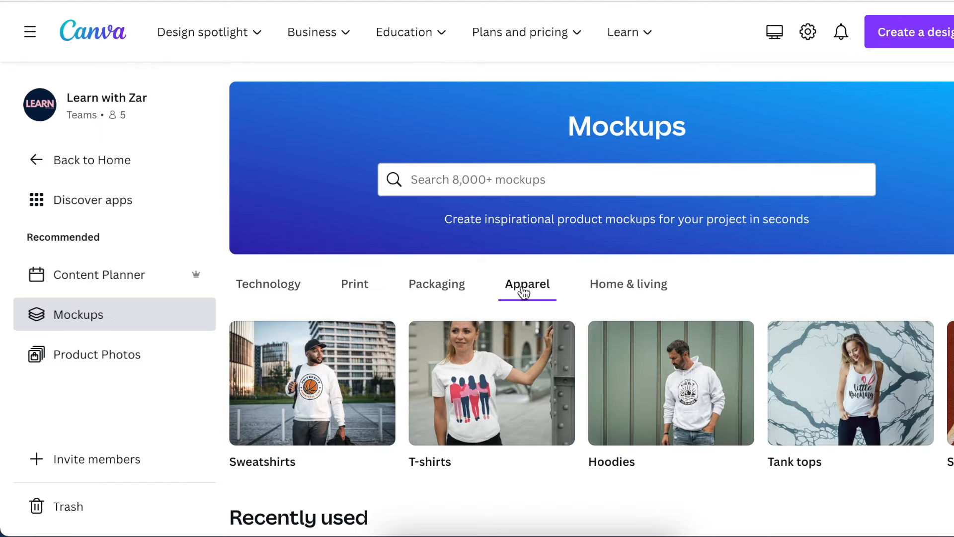
pyautogui.click(490, 383)
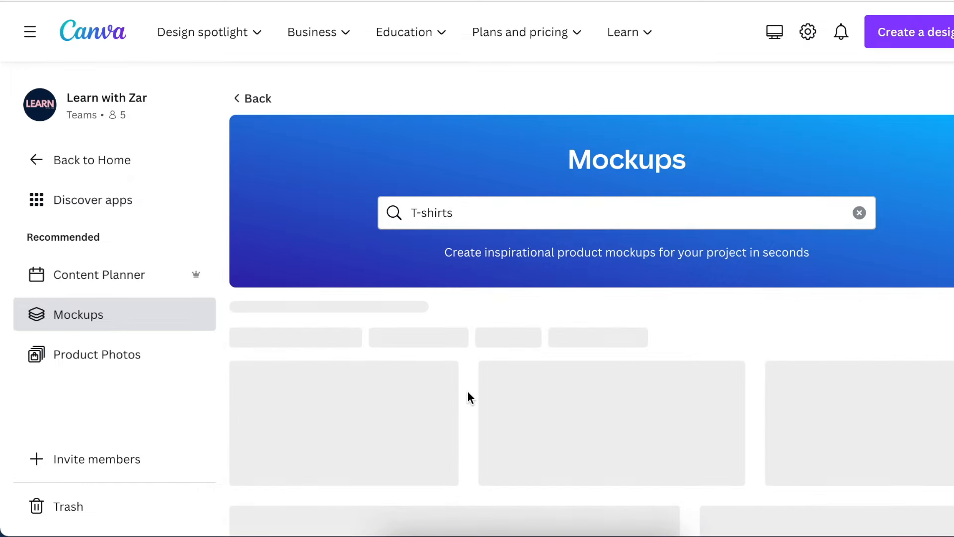
pyautogui.scroll(-3)
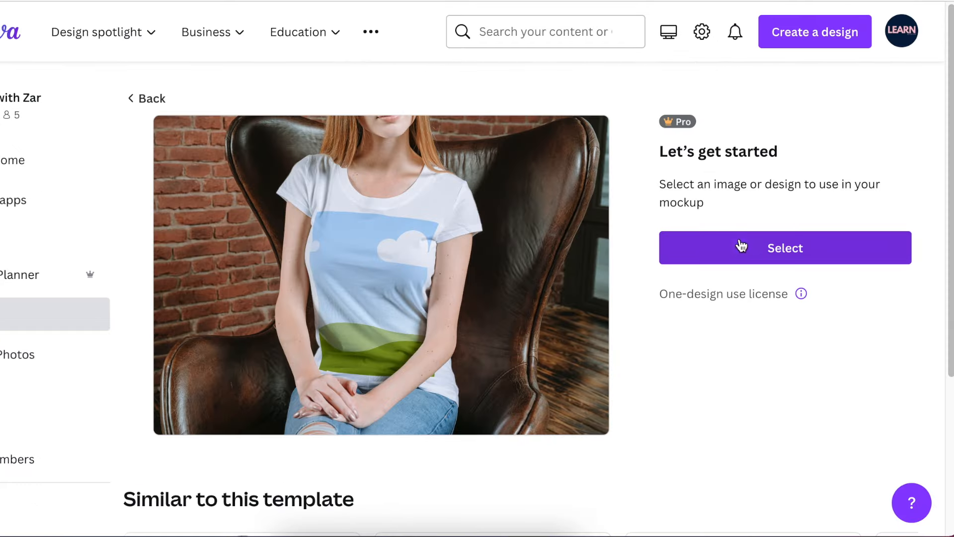
# Choose artwork for the shirt from existing Designs, browsing the SEA Logo design's pages.
pyautogui.click(785, 247)
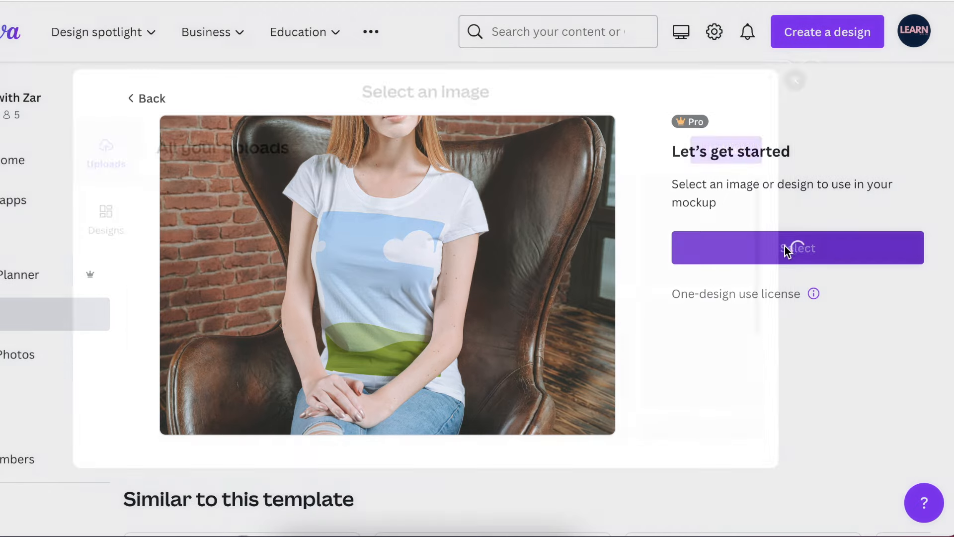
pyautogui.click(797, 248)
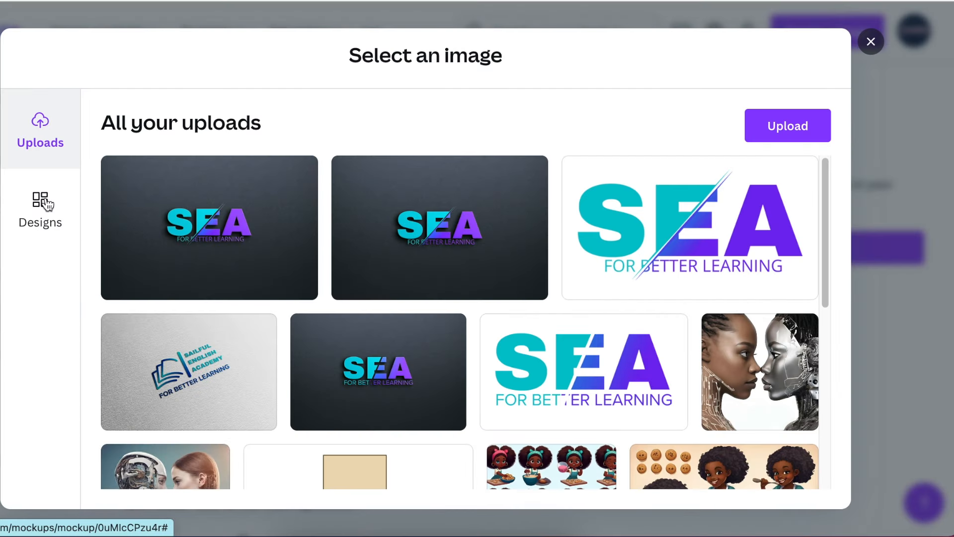
pyautogui.click(40, 208)
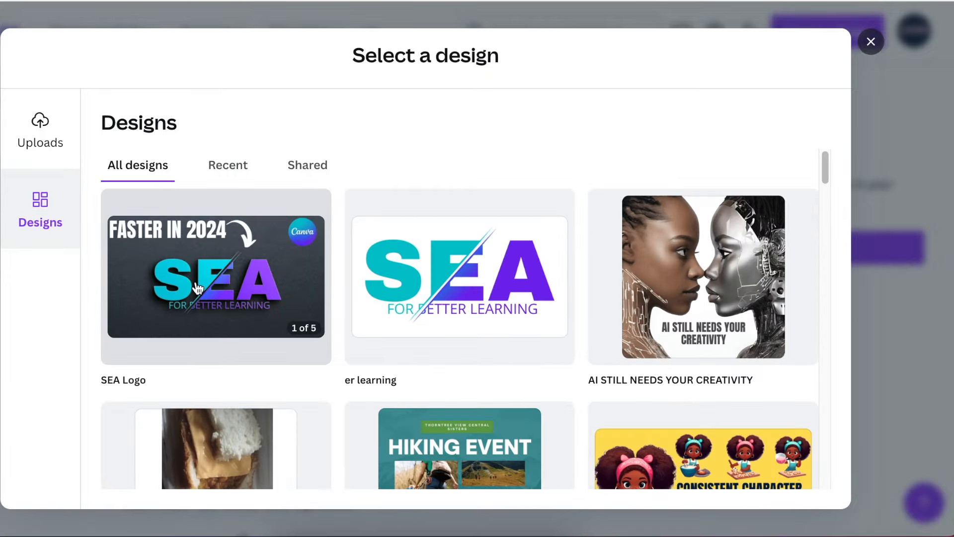
pyautogui.click(216, 276)
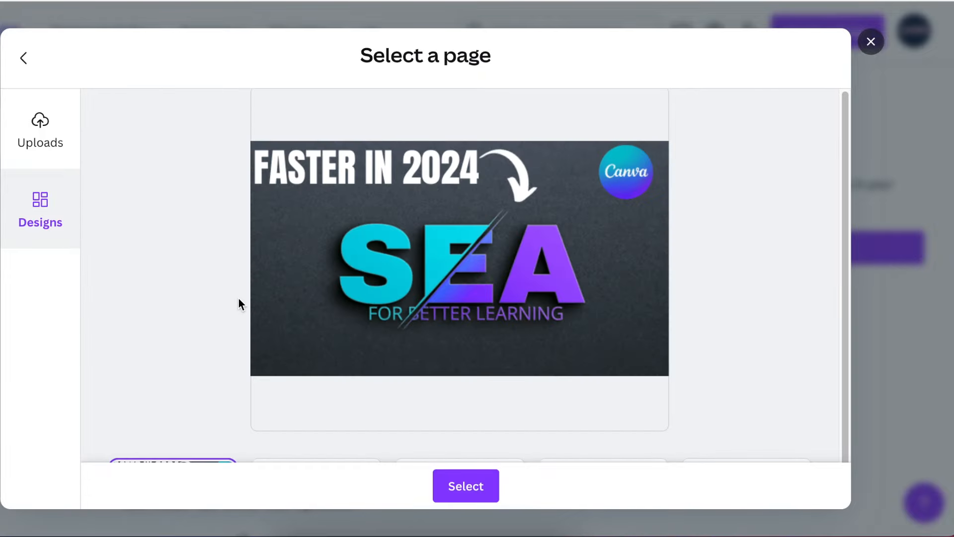
pyautogui.scroll(-3)
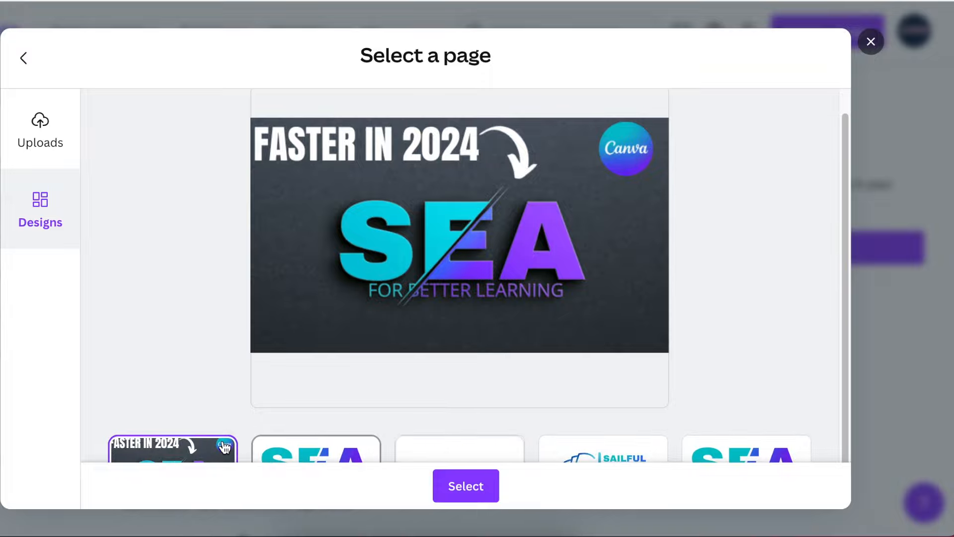
pyautogui.moveTo(689, 448)
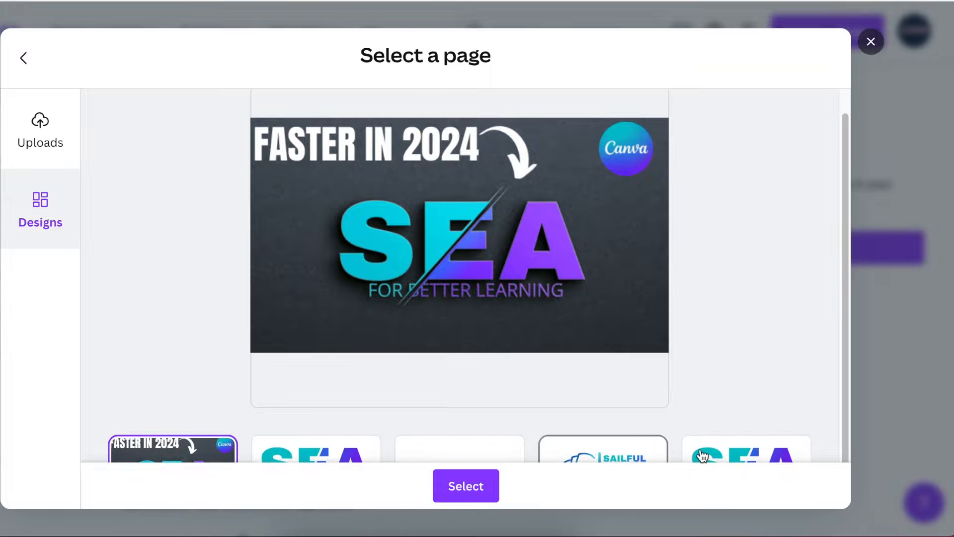
pyautogui.moveTo(633, 457)
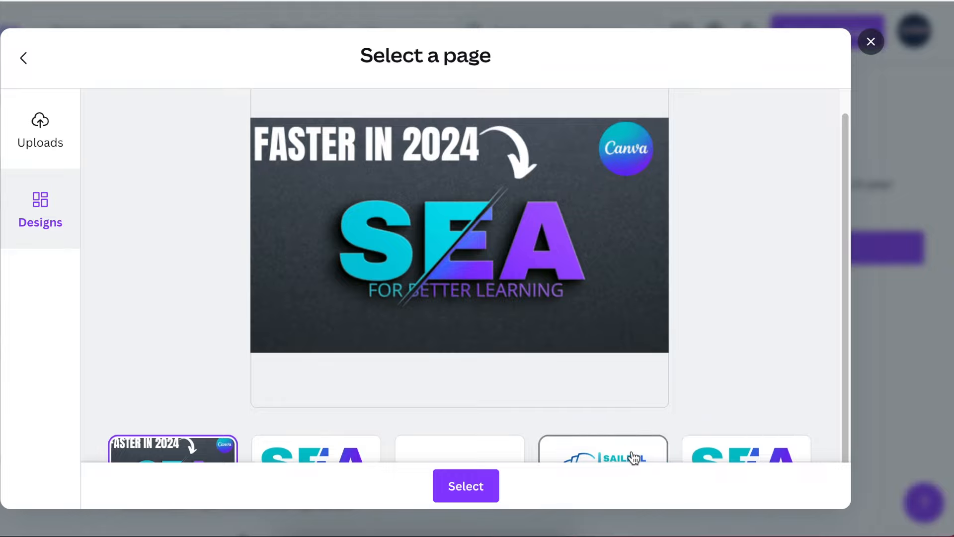
# Apply the Sailful English Academy book logo page onto the T-shirt mockup.
pyautogui.click(603, 458)
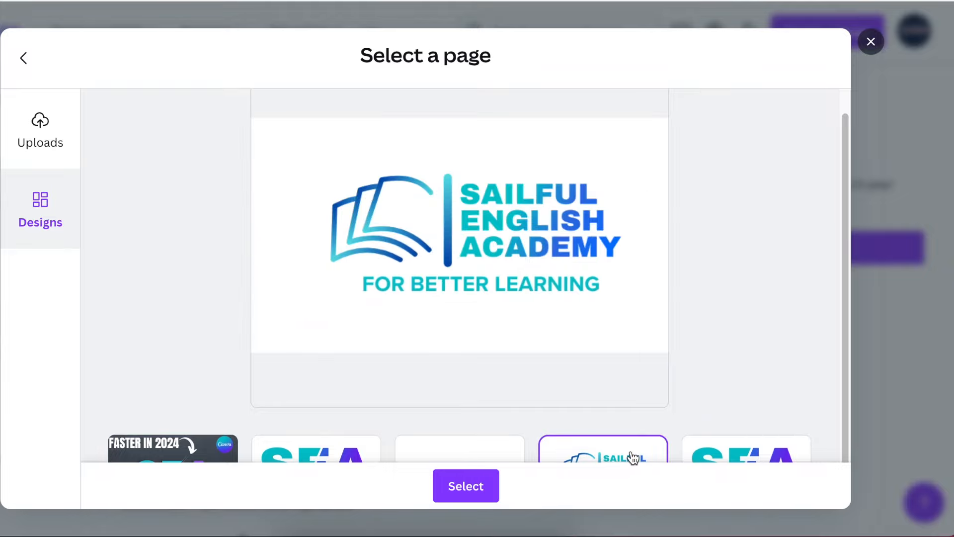
pyautogui.moveTo(537, 295)
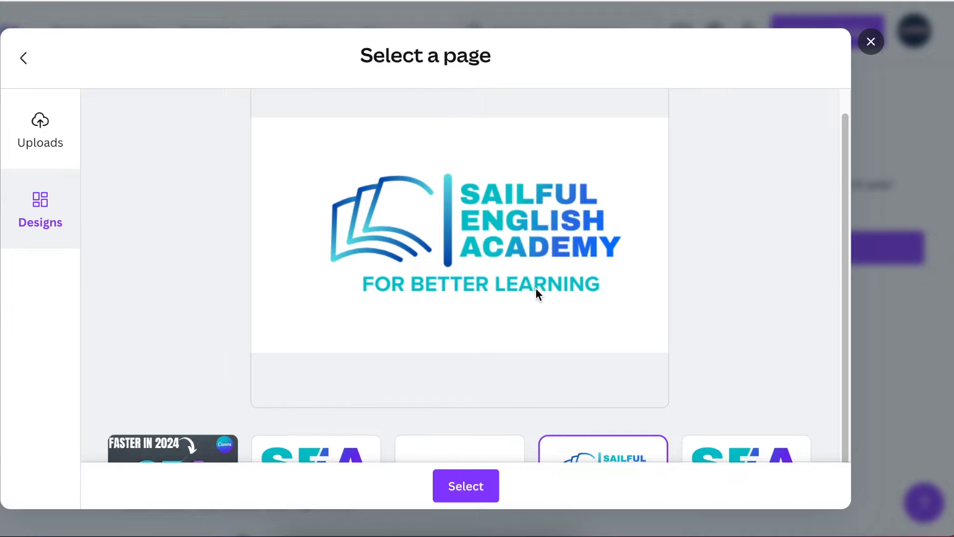
pyautogui.click(465, 486)
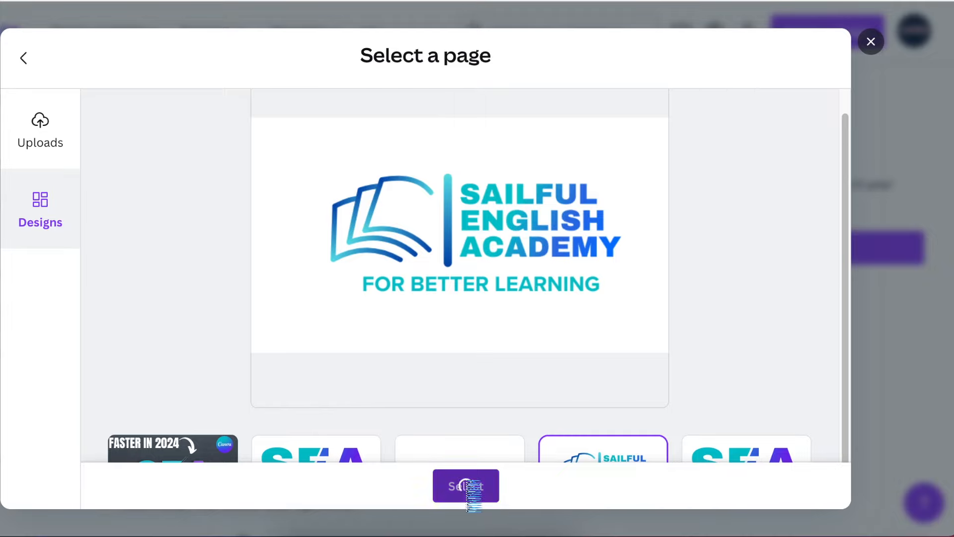
pyautogui.click(465, 485)
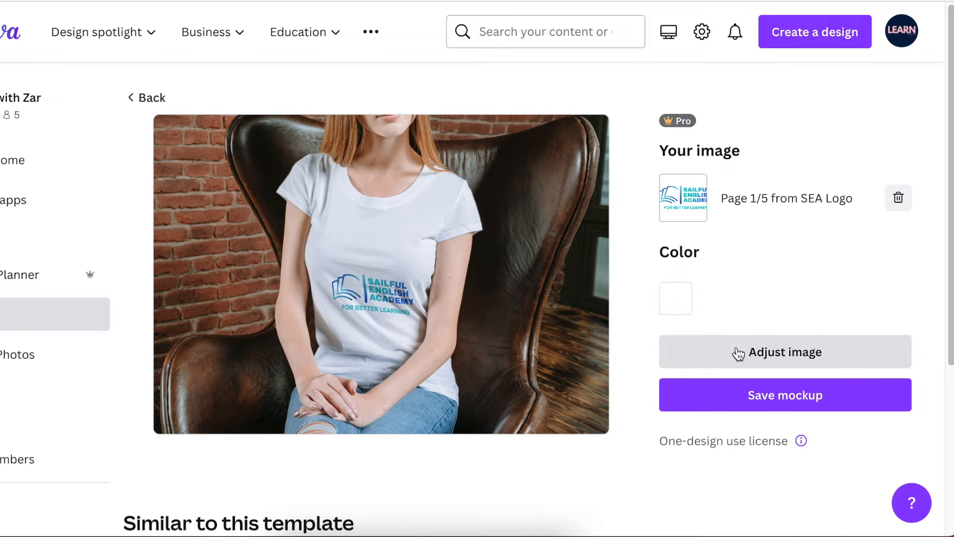
# Enlarge the logo on the shirt via Adjust image, then save the mockup to reach the download options.
pyautogui.click(785, 351)
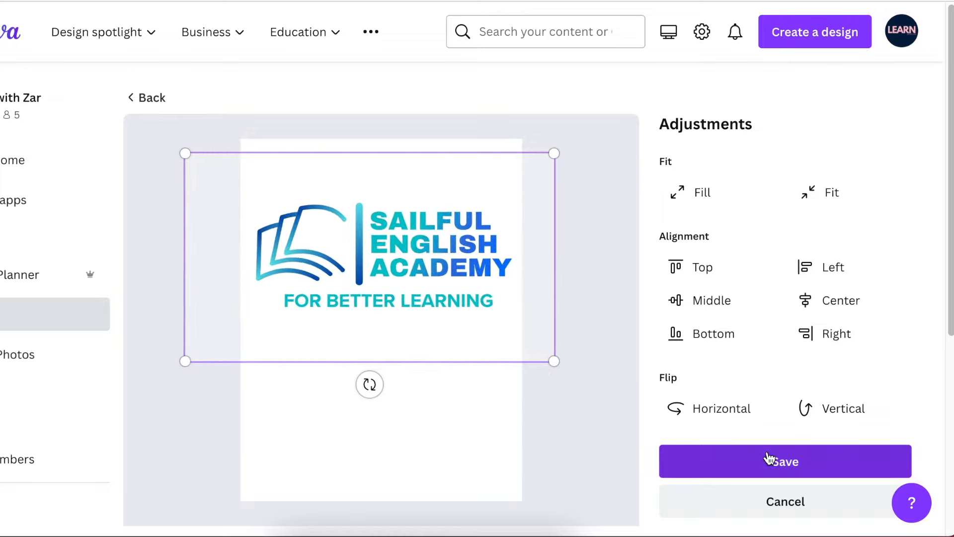
pyautogui.click(784, 460)
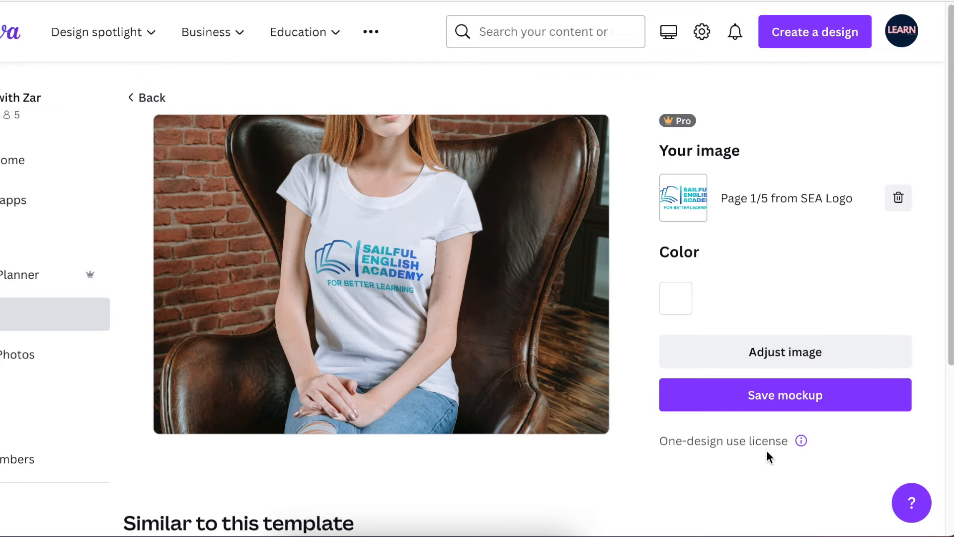
pyautogui.moveTo(412, 306)
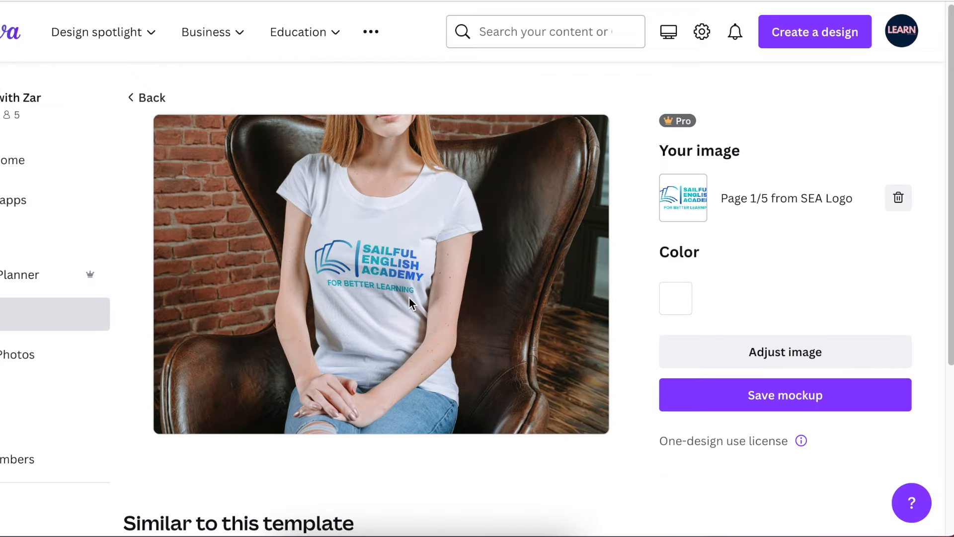
pyautogui.moveTo(745, 352)
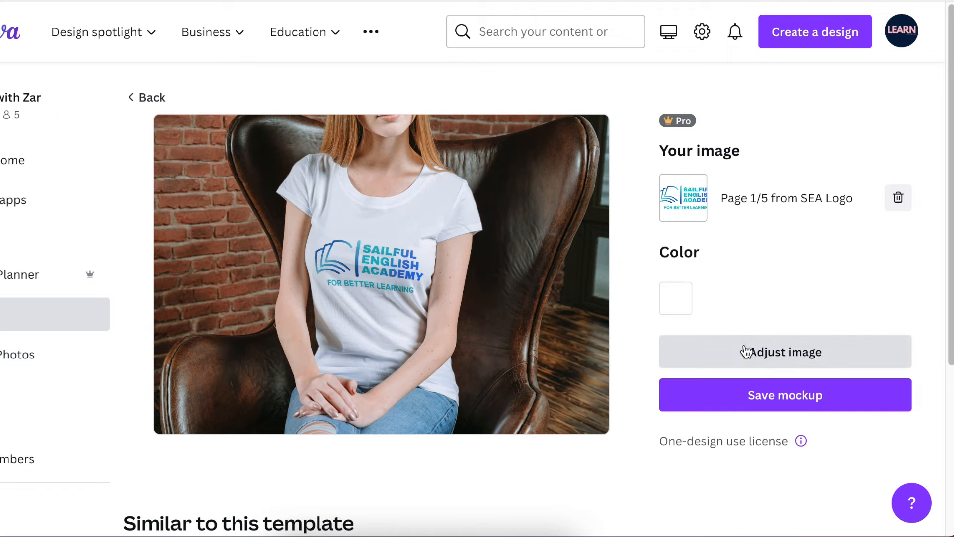
pyautogui.click(785, 394)
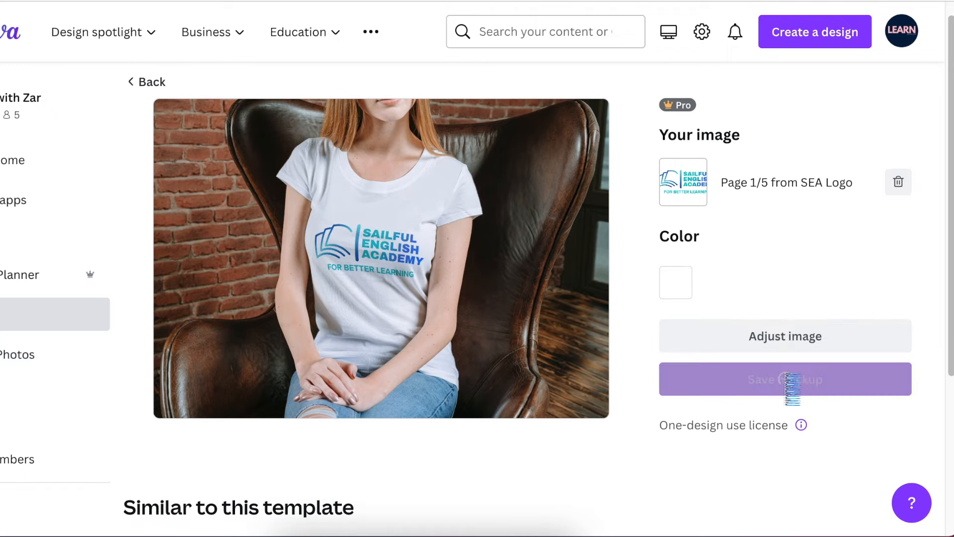
pyautogui.click(785, 378)
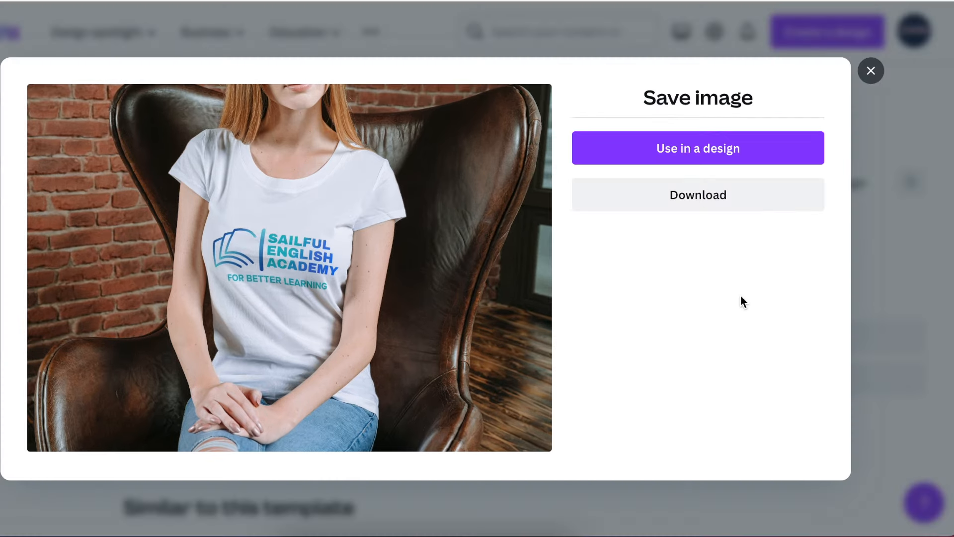
pyautogui.moveTo(694, 203)
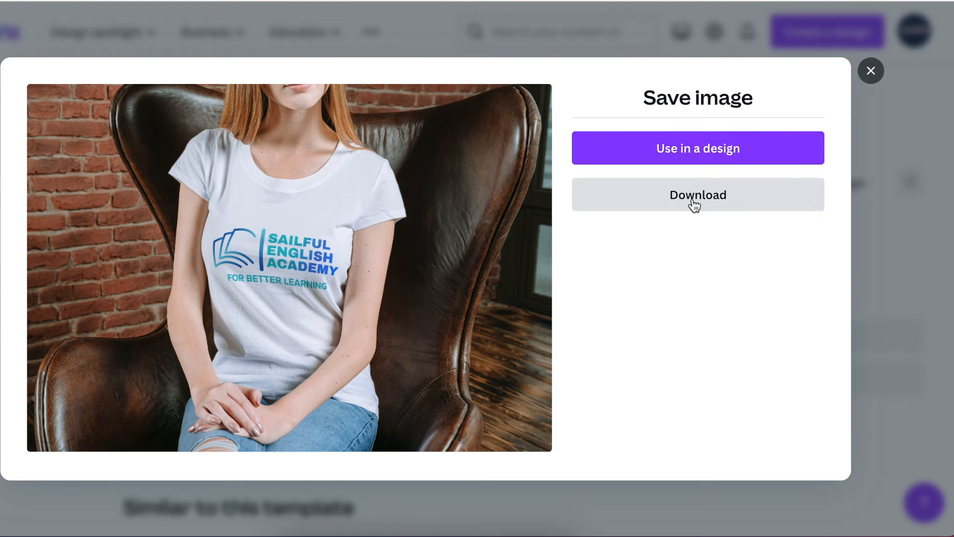